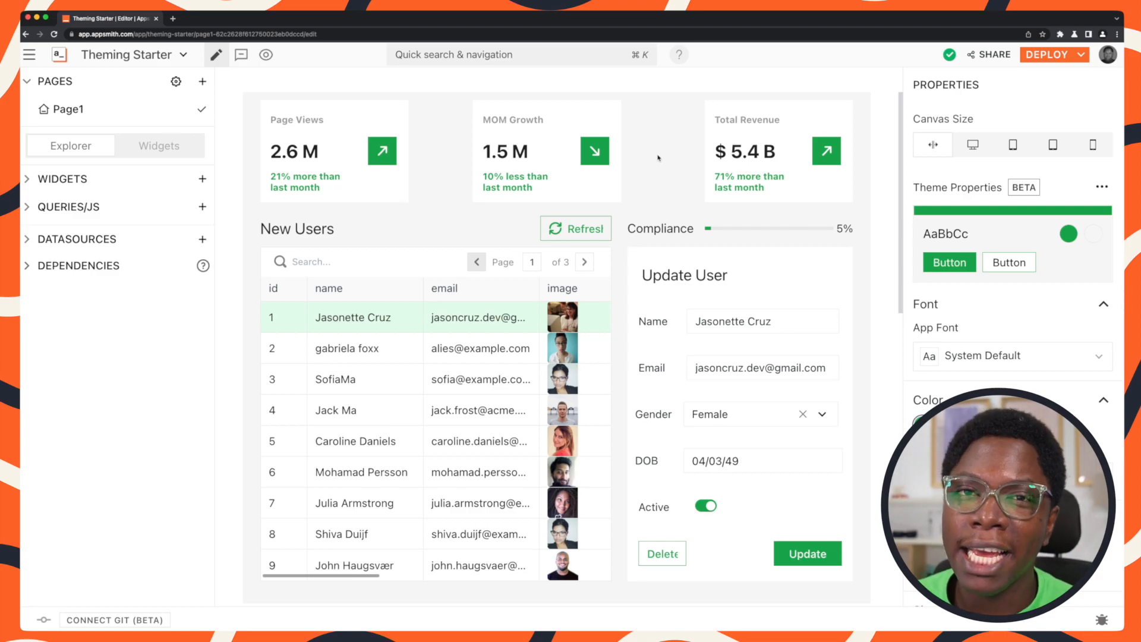
- Inspect the MOM Growth stat box, its caption and arrow icon, and the Refresh button
left_click(519, 178)
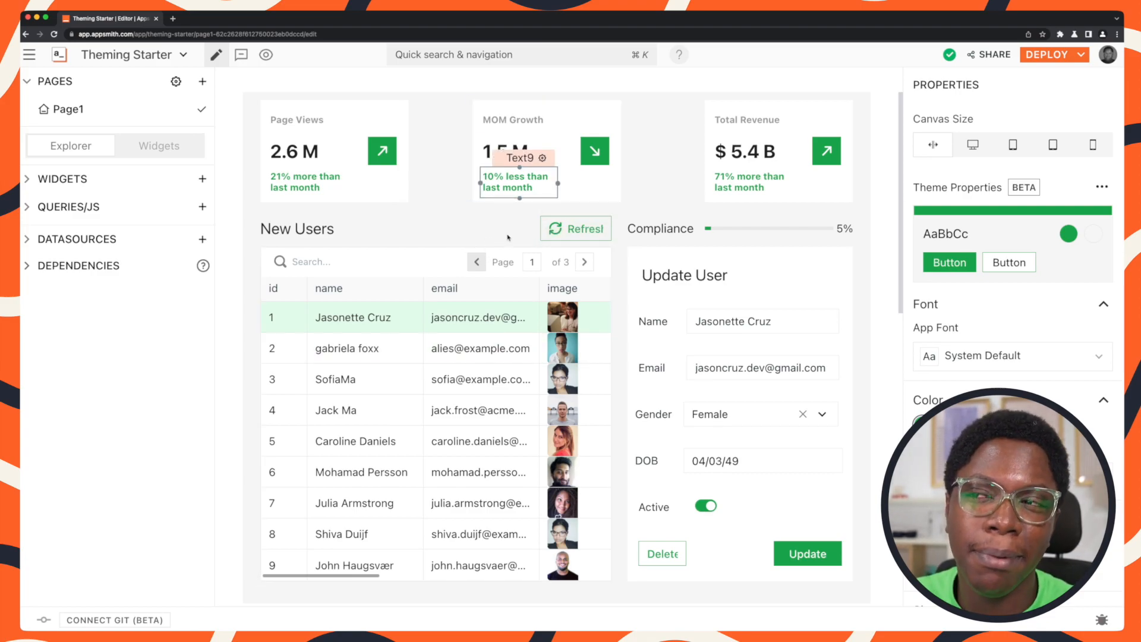
left_click(575, 228)
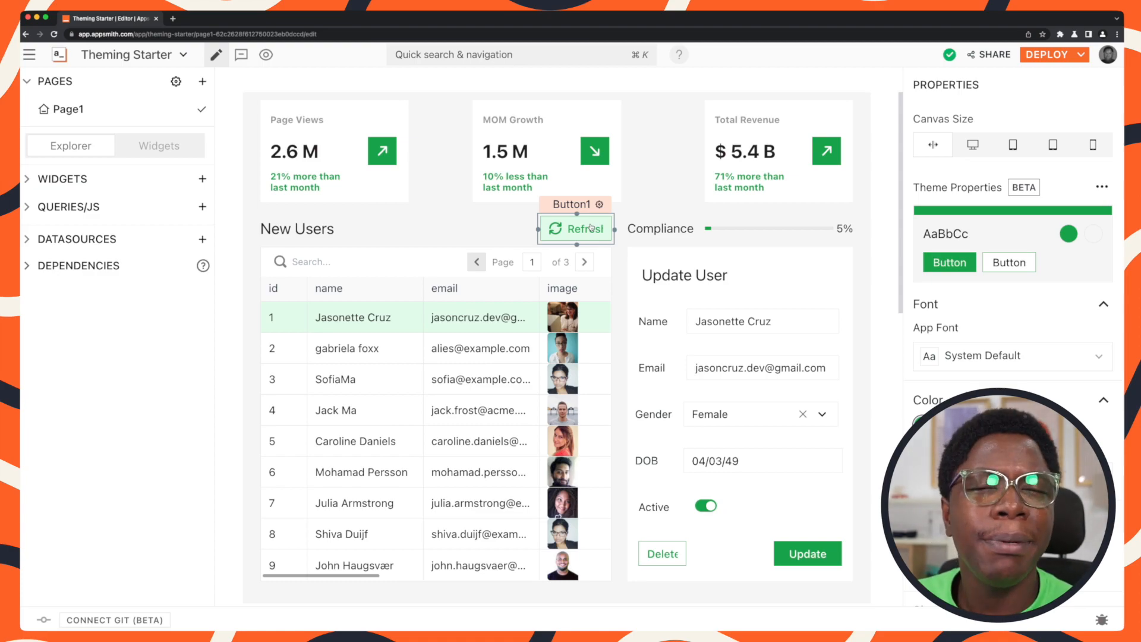
left_click(546, 151)
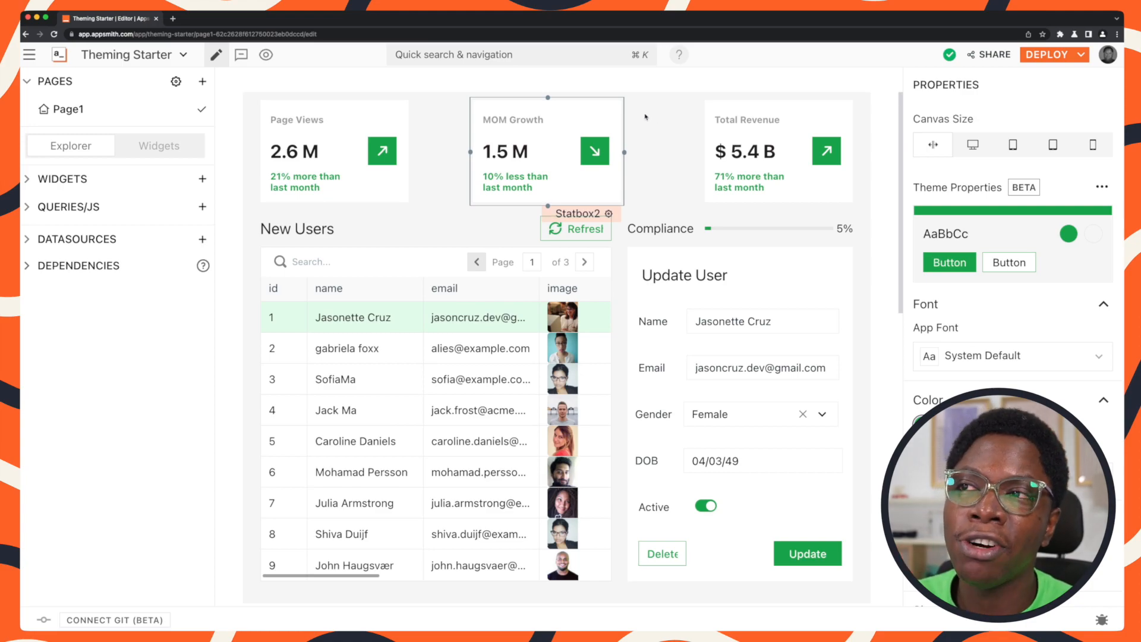
left_click(594, 151)
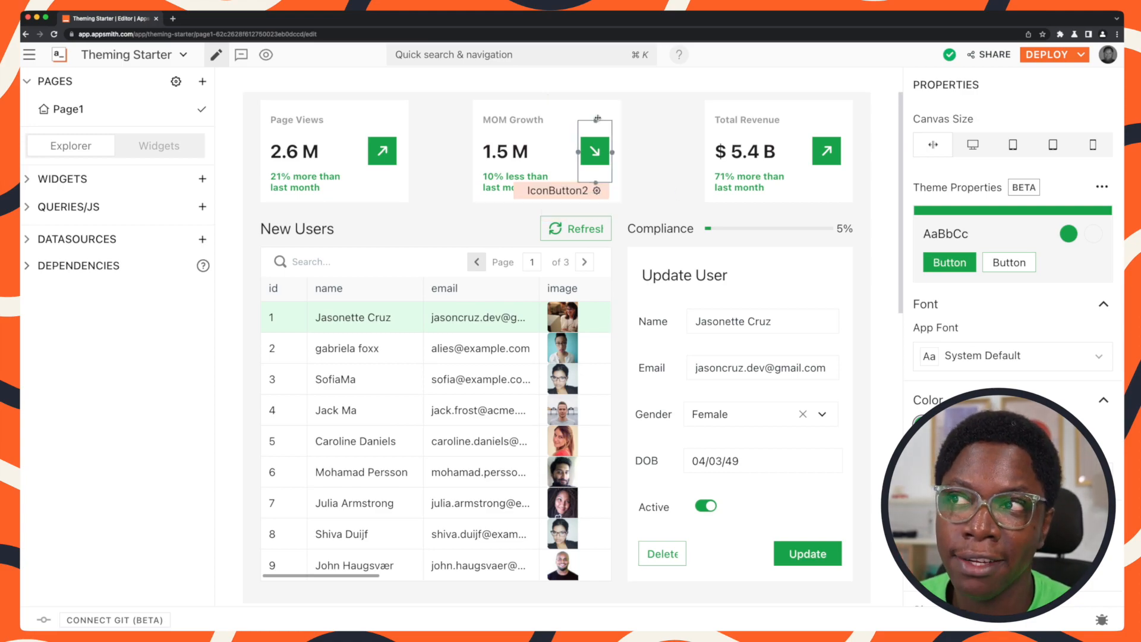
left_click(595, 151)
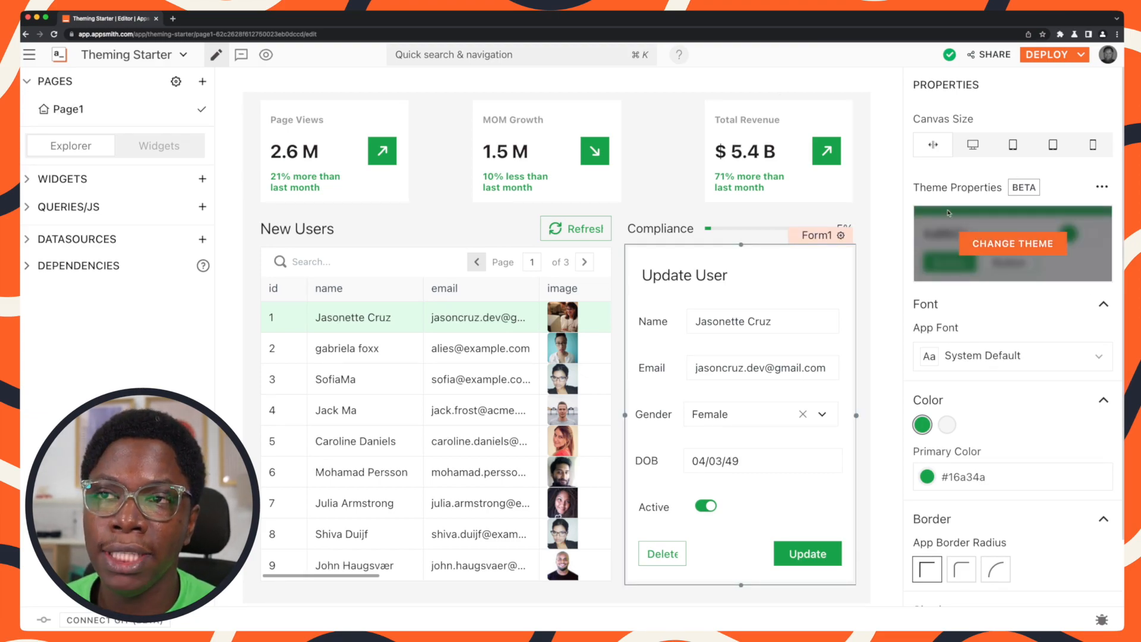
mouse_move(1013, 244)
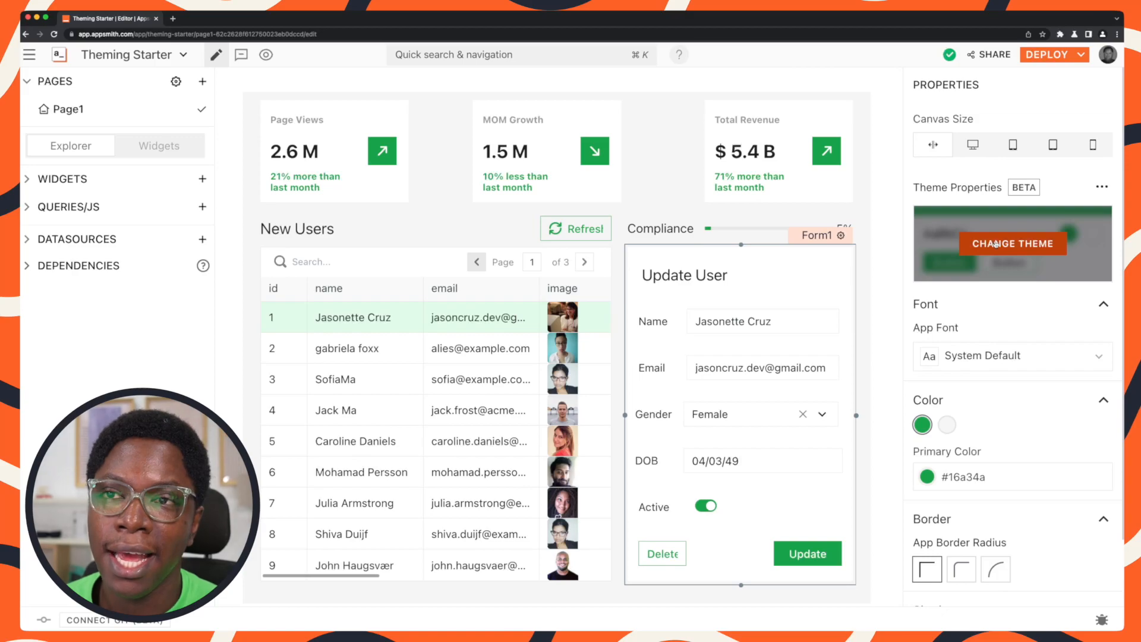
- Apply the blue Sharp featured theme from the theme gallery
left_click(1013, 243)
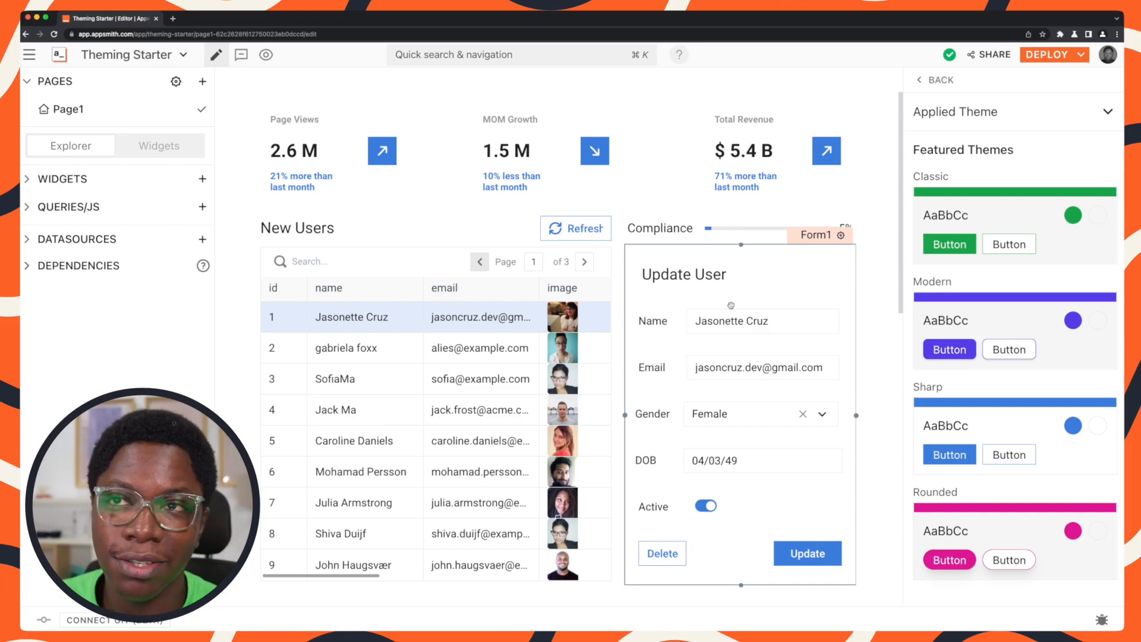
left_click(683, 274)
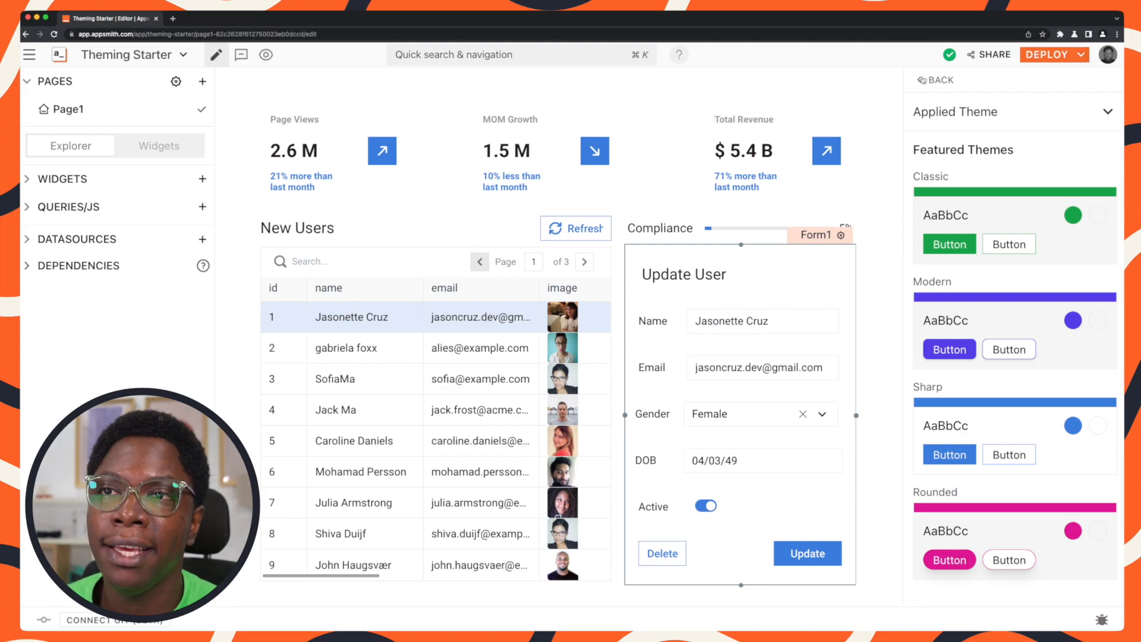
- Set the app font to Ubuntu in Theme Properties
left_click(935, 79)
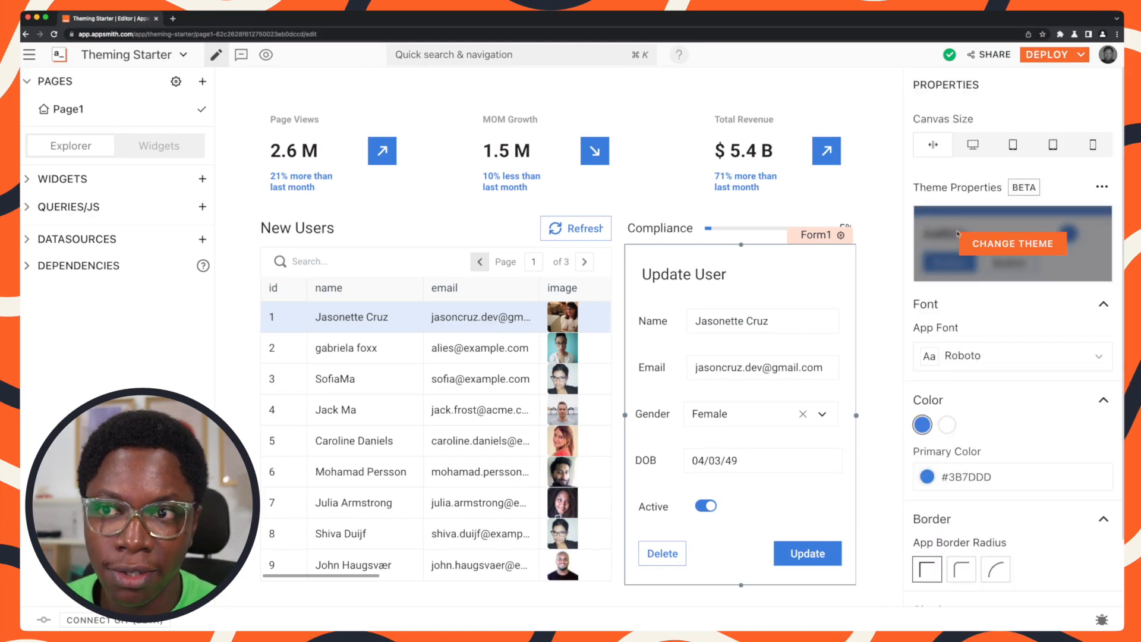
scroll("down", 3)
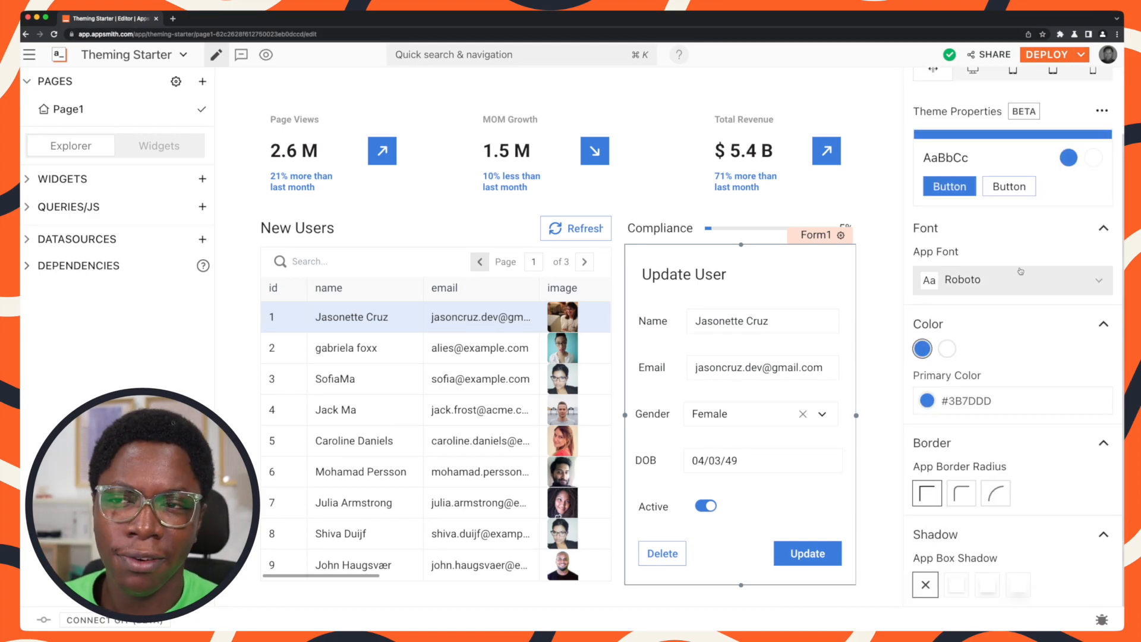
left_click(1011, 279)
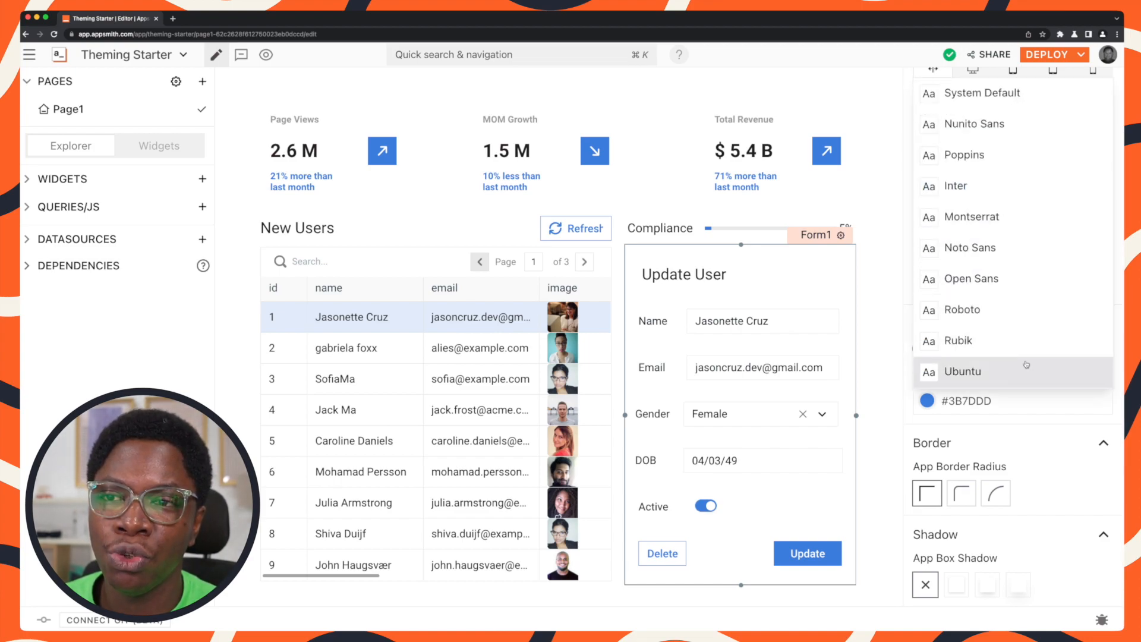
left_click(962, 371)
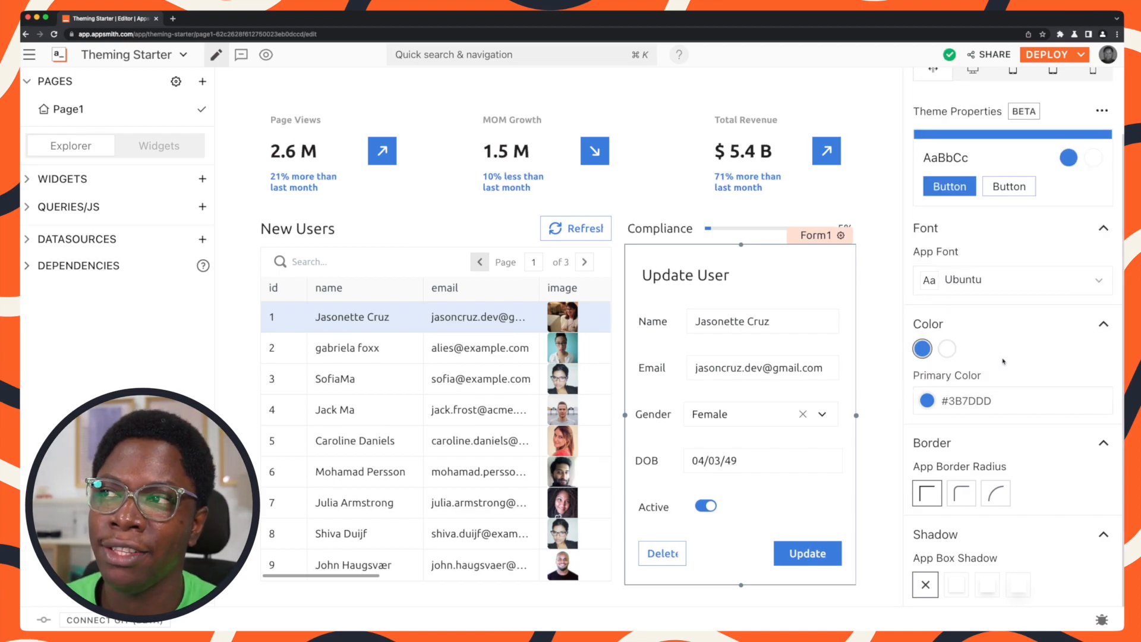
- Select the Compliance progress bar and bring up the theme colour swatches
left_click(778, 229)
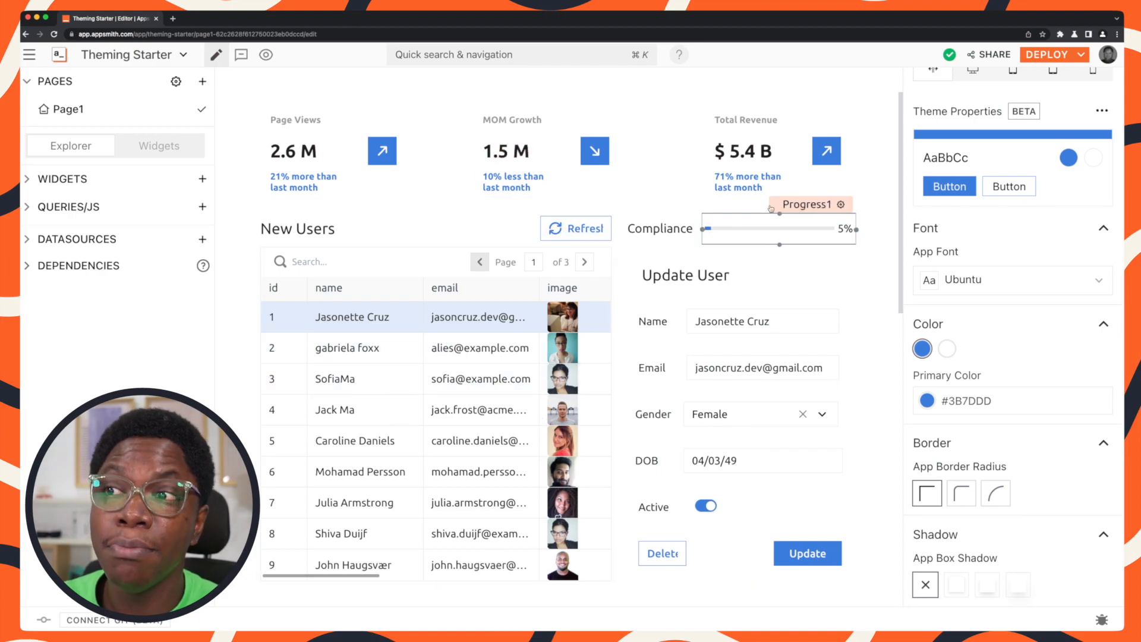
left_click(685, 275)
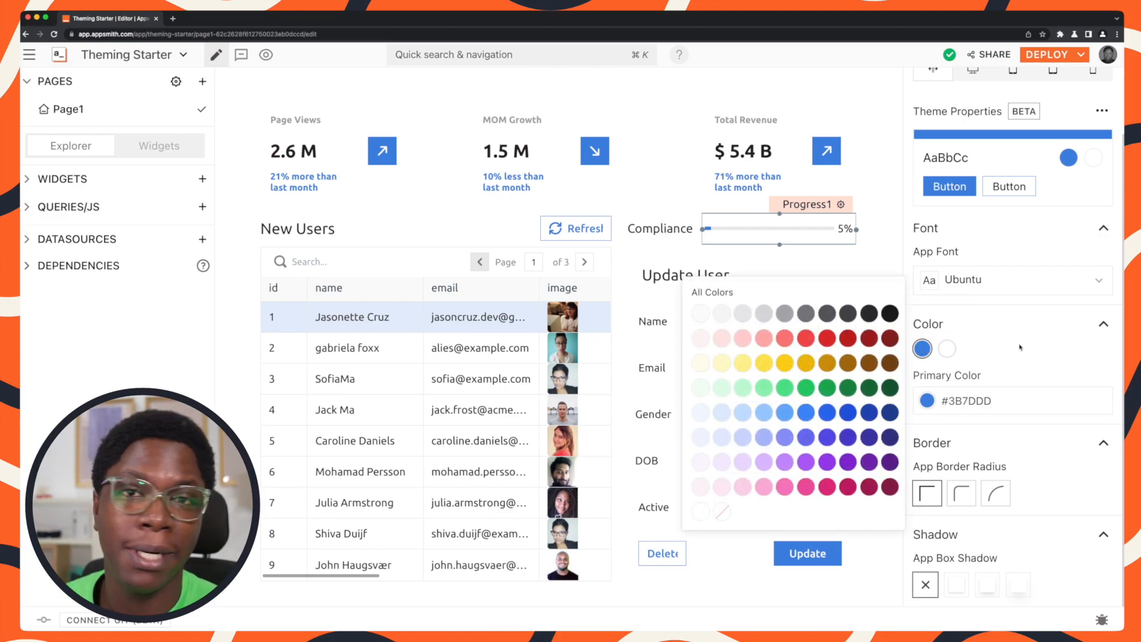
- Give all widgets a slightly rounded border radius and a medium box shadow
left_click(947, 349)
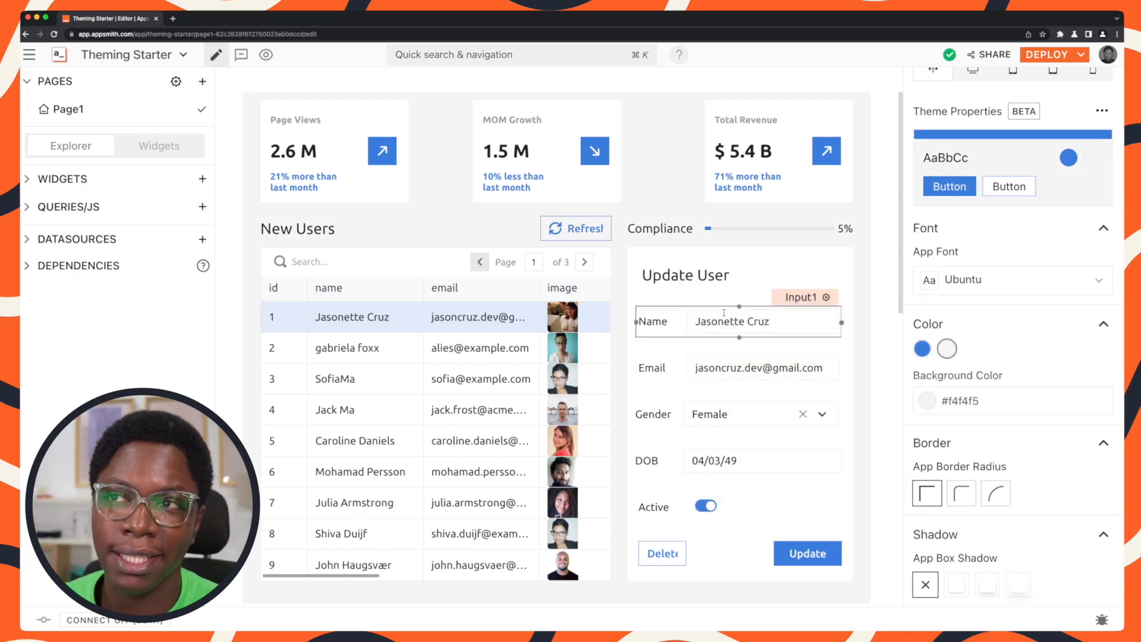
left_click(547, 151)
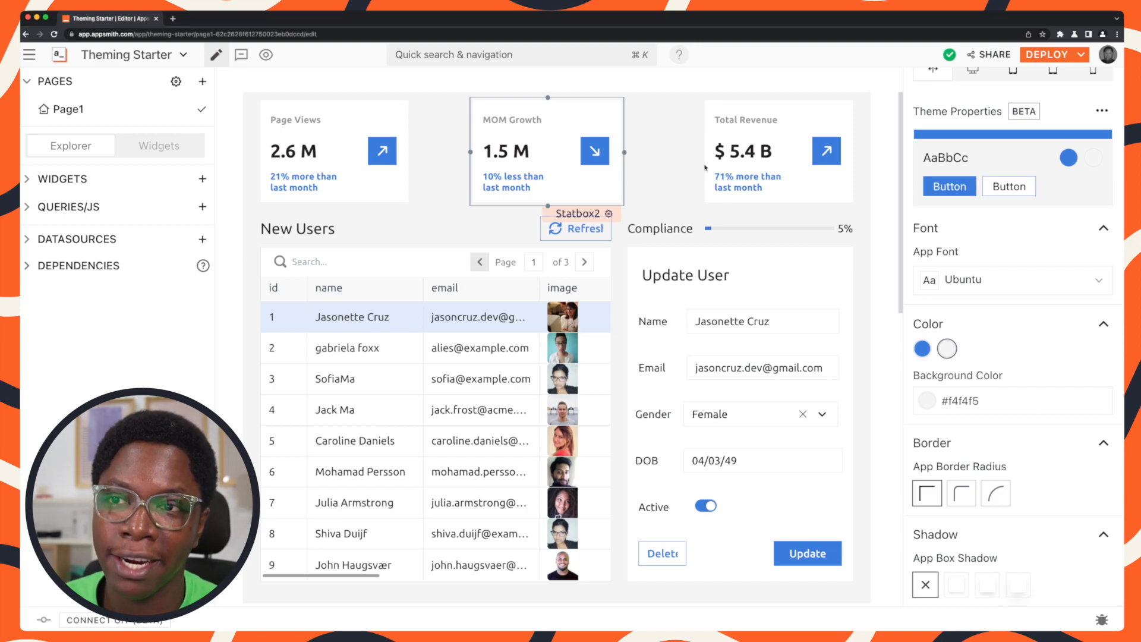
left_click(775, 228)
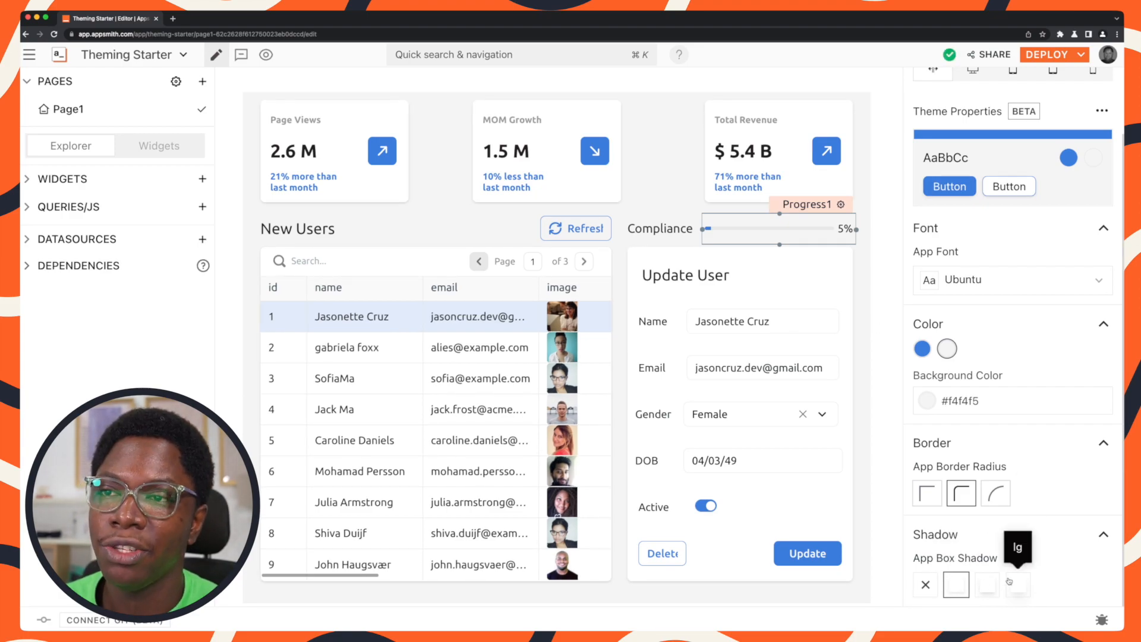
mouse_move(987, 585)
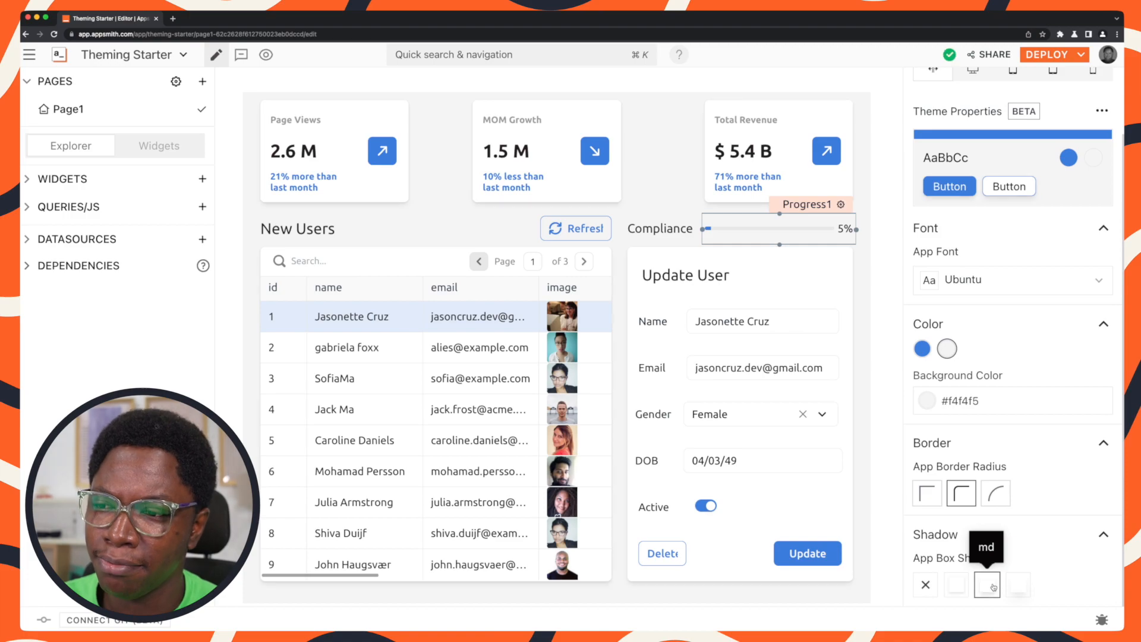
left_click(761, 321)
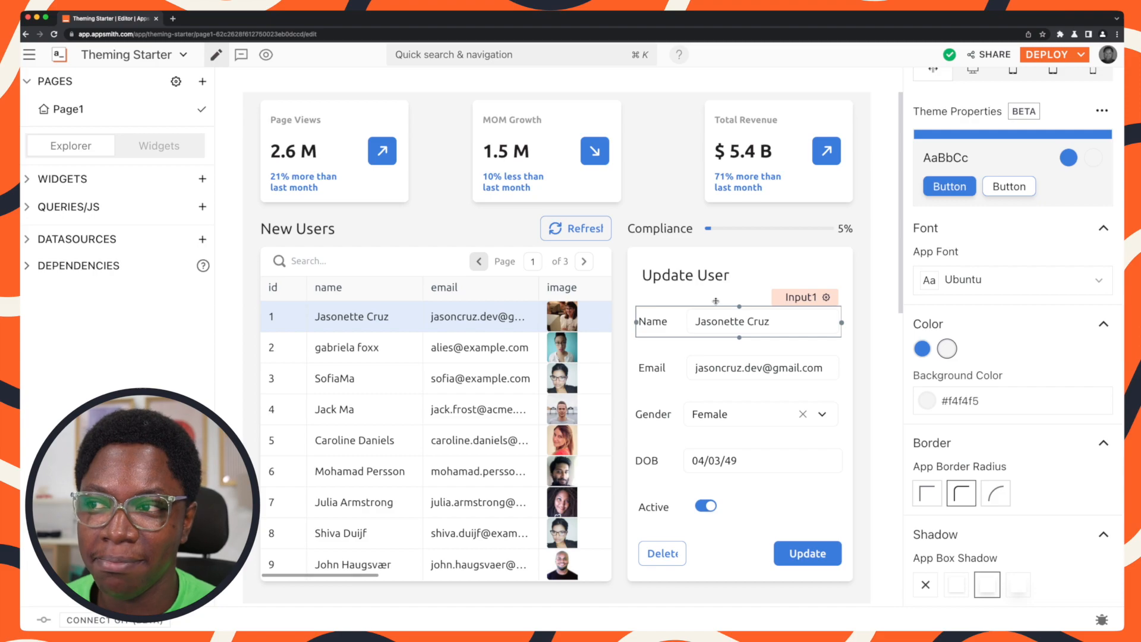
- Set the app's primary colour to yellow #facc15, recolouring buttons and highlights
left_click(436, 409)
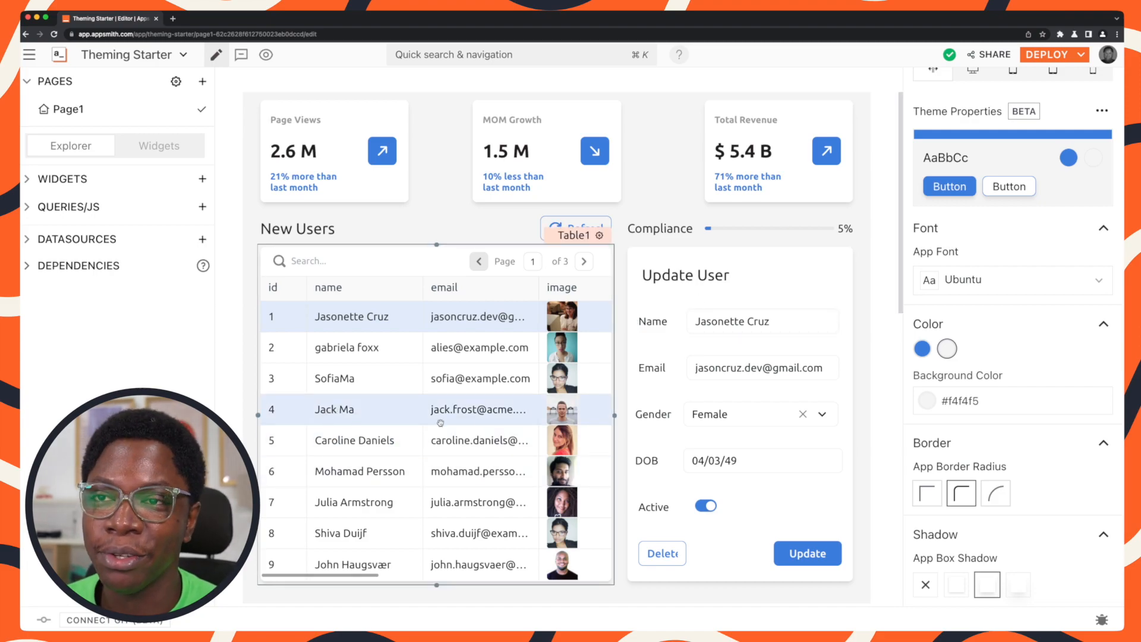
left_click(738, 415)
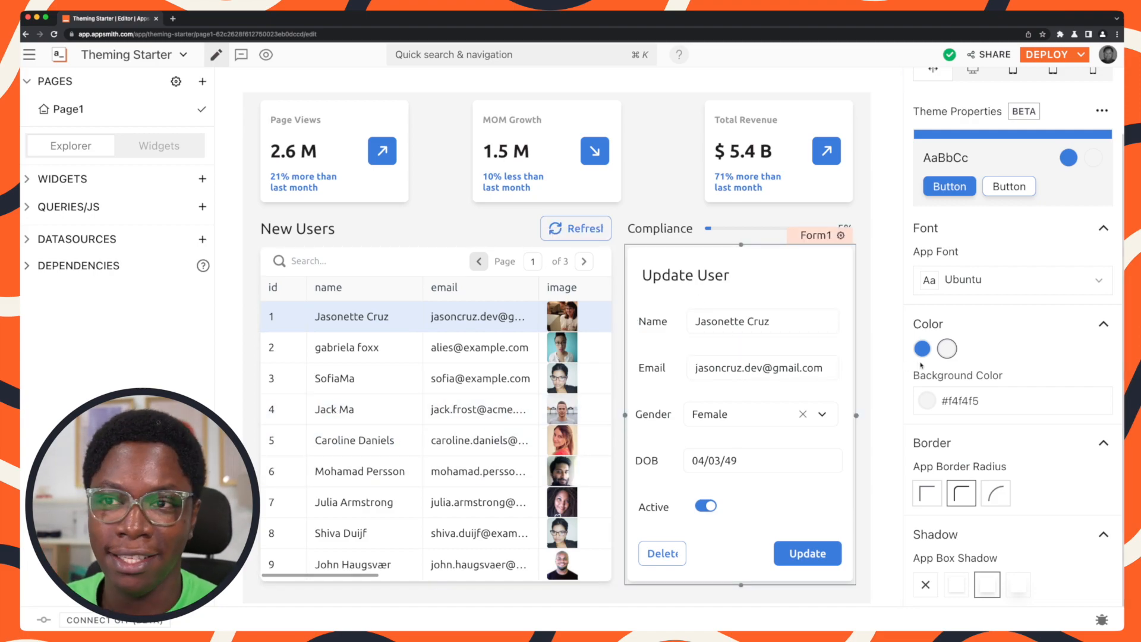
left_click(921, 349)
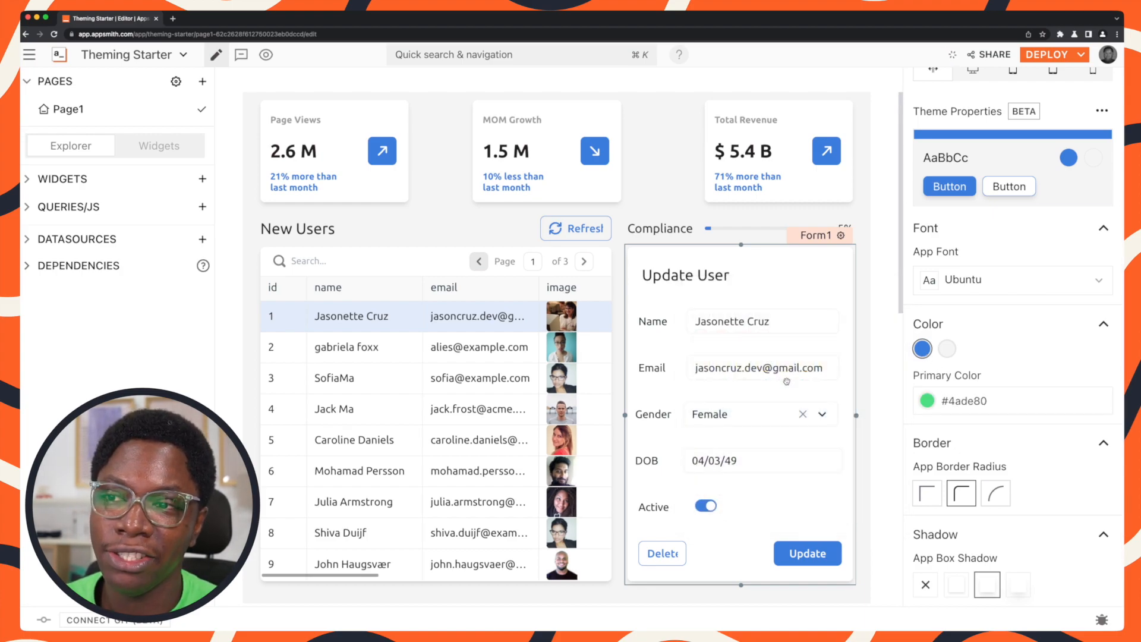
left_click(921, 348)
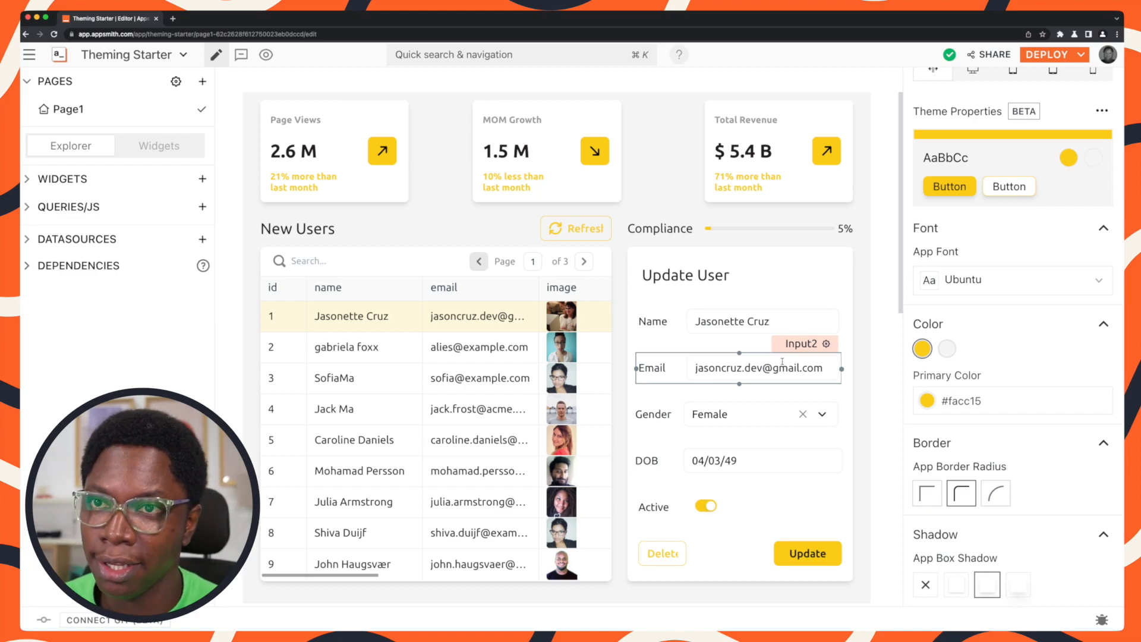
left_click(806, 553)
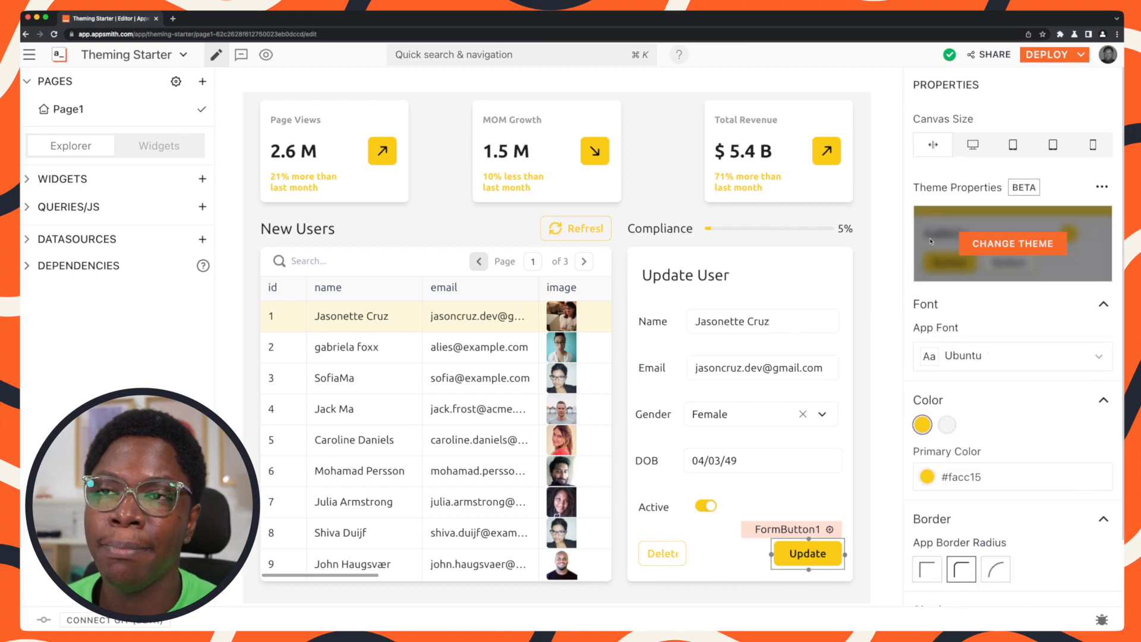
- Save the current theme as a custom theme named AwesomeThem
left_click(1101, 187)
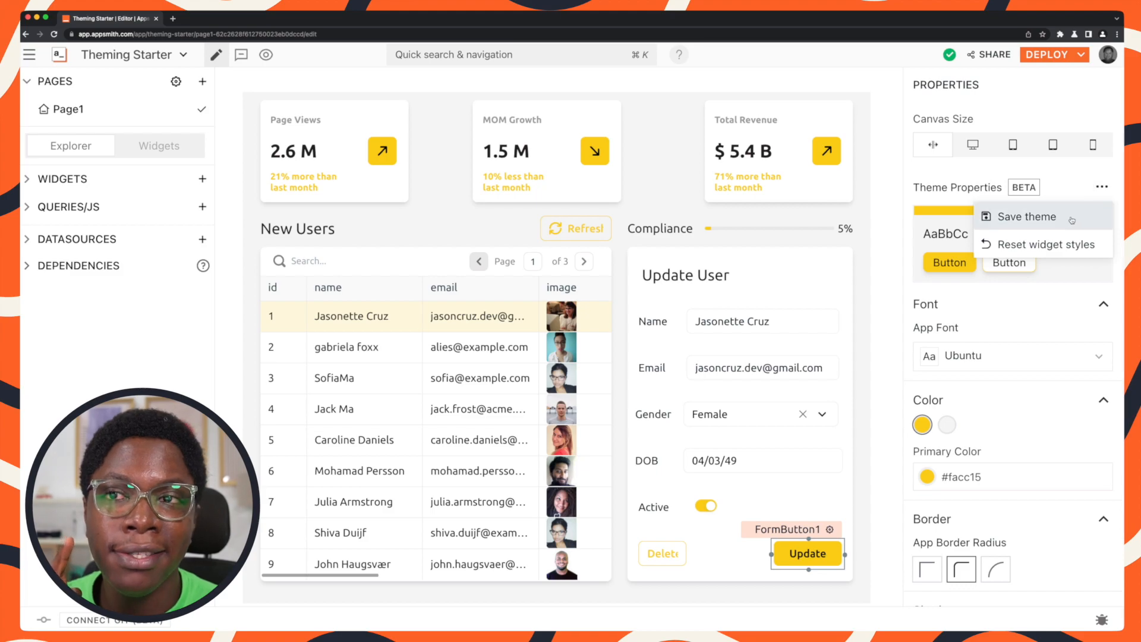
left_click(1025, 216)
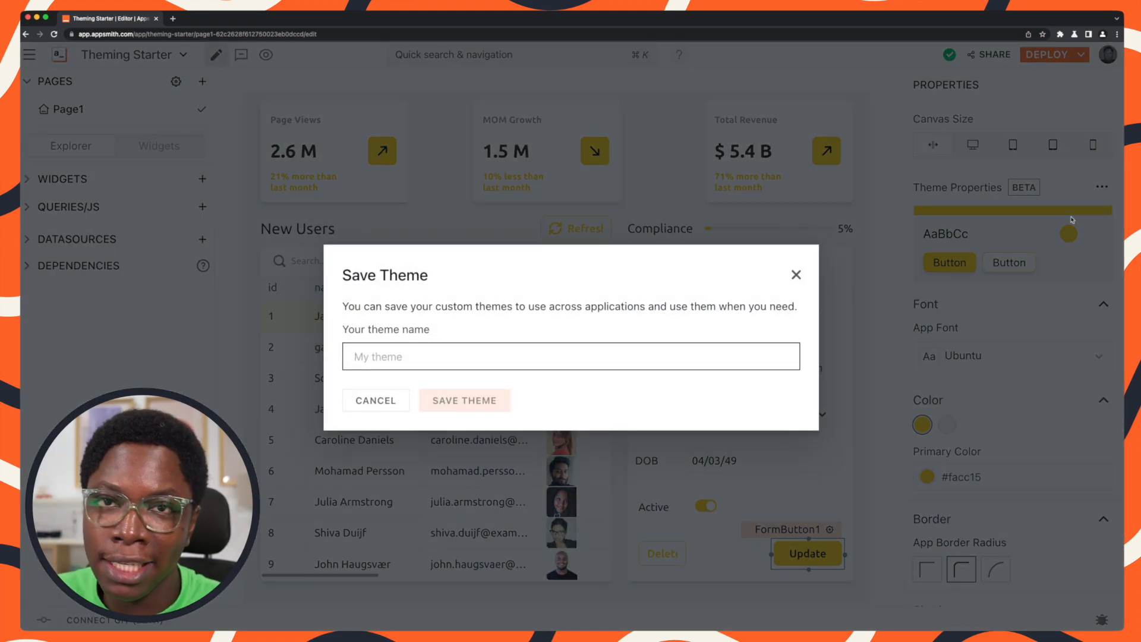
type("MY")
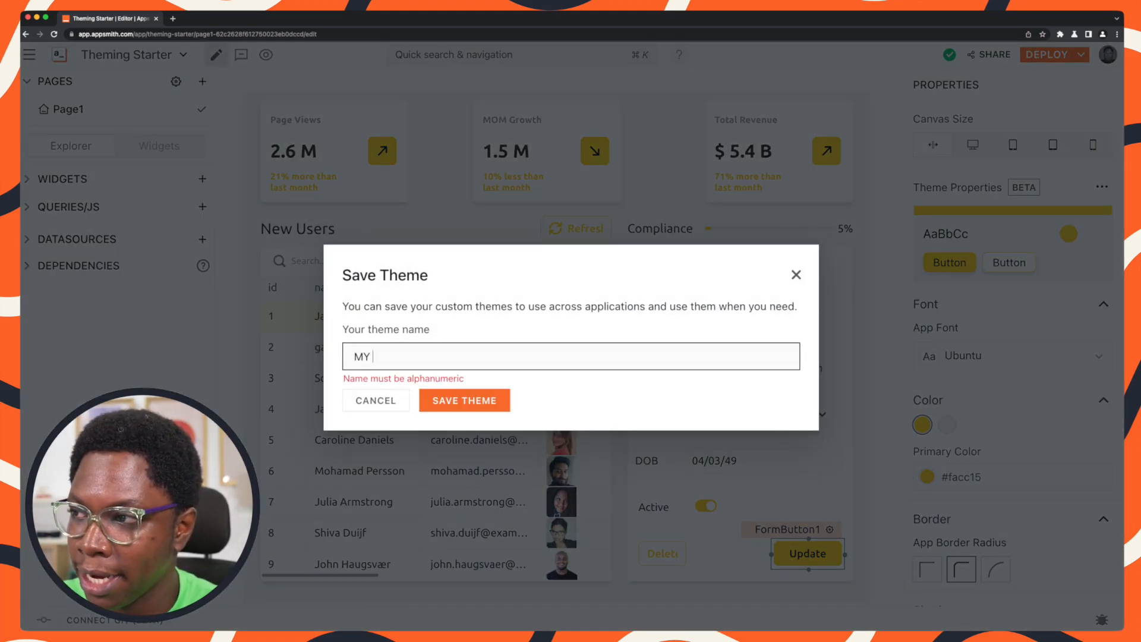
type("Awesome Them")
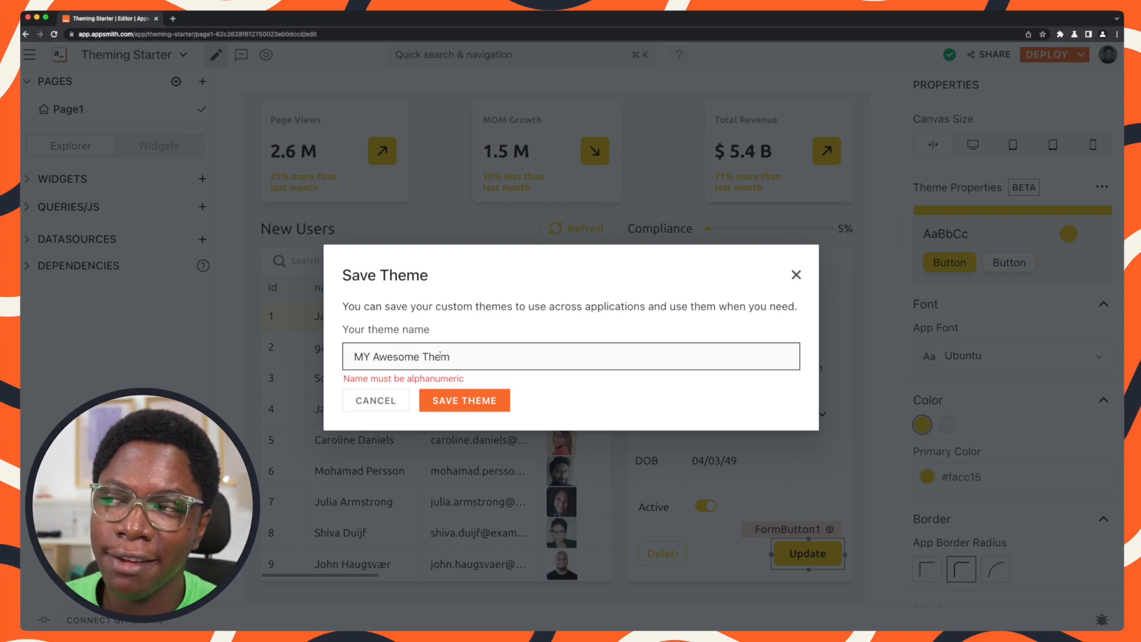
type("Awesomehem")
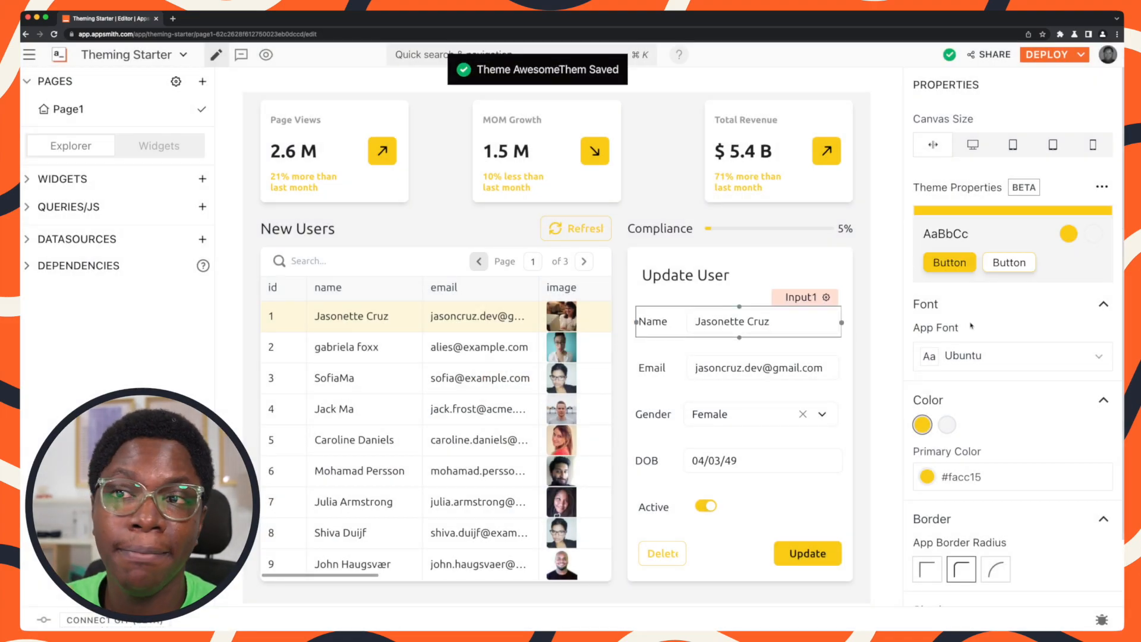
- Show the theme gallery with AwesomeThem listed under Your Themes
left_click(1101, 187)
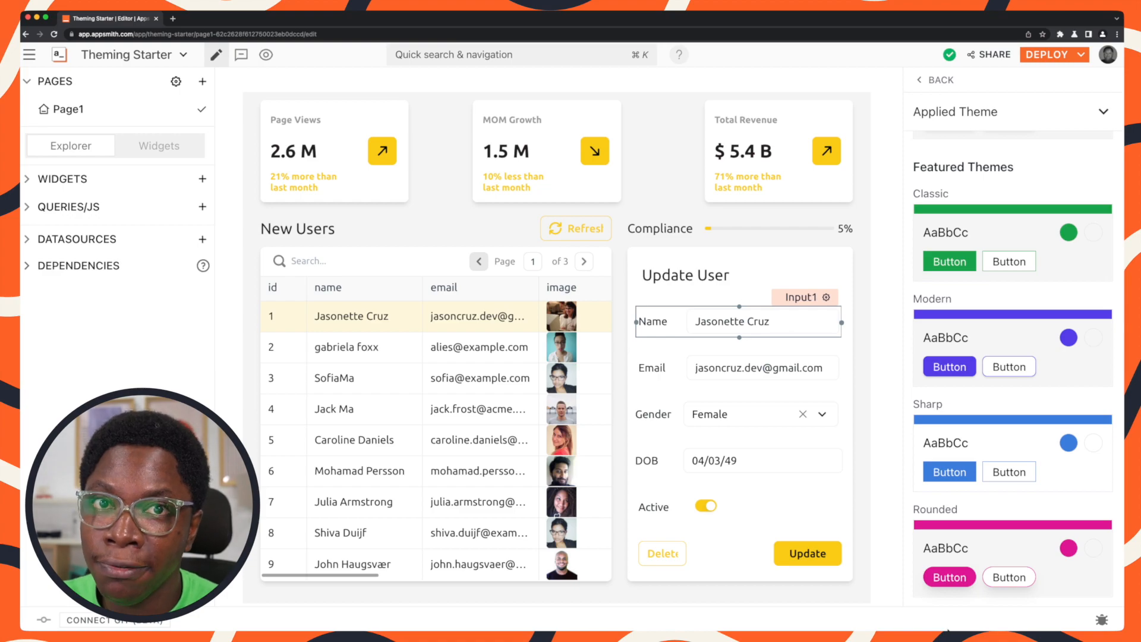
scroll("up", 3)
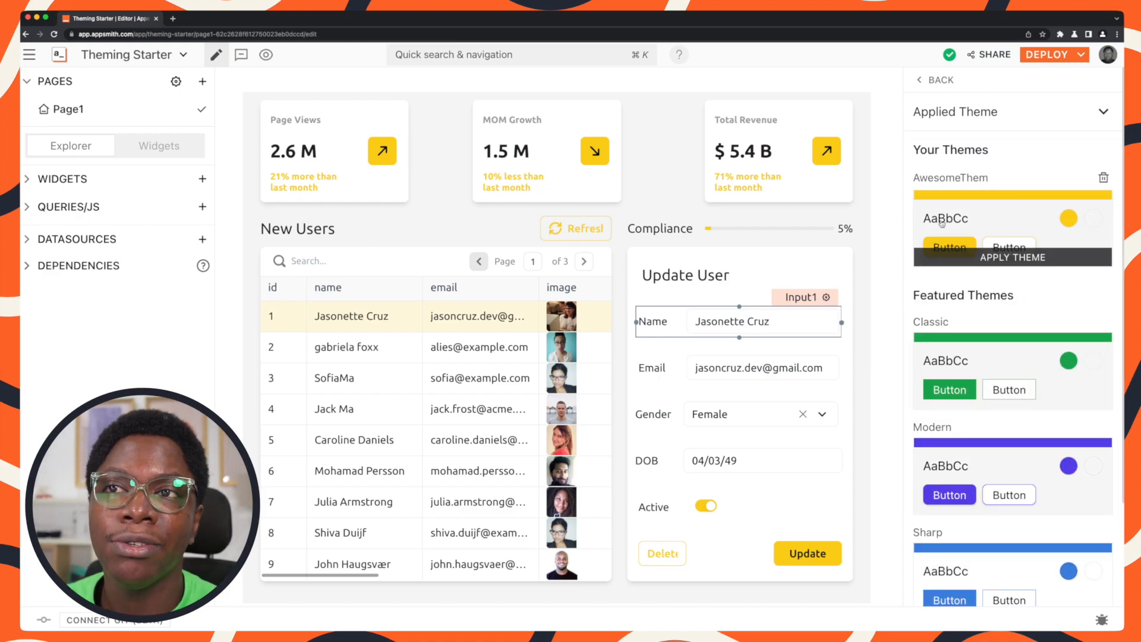
mouse_move(950, 168)
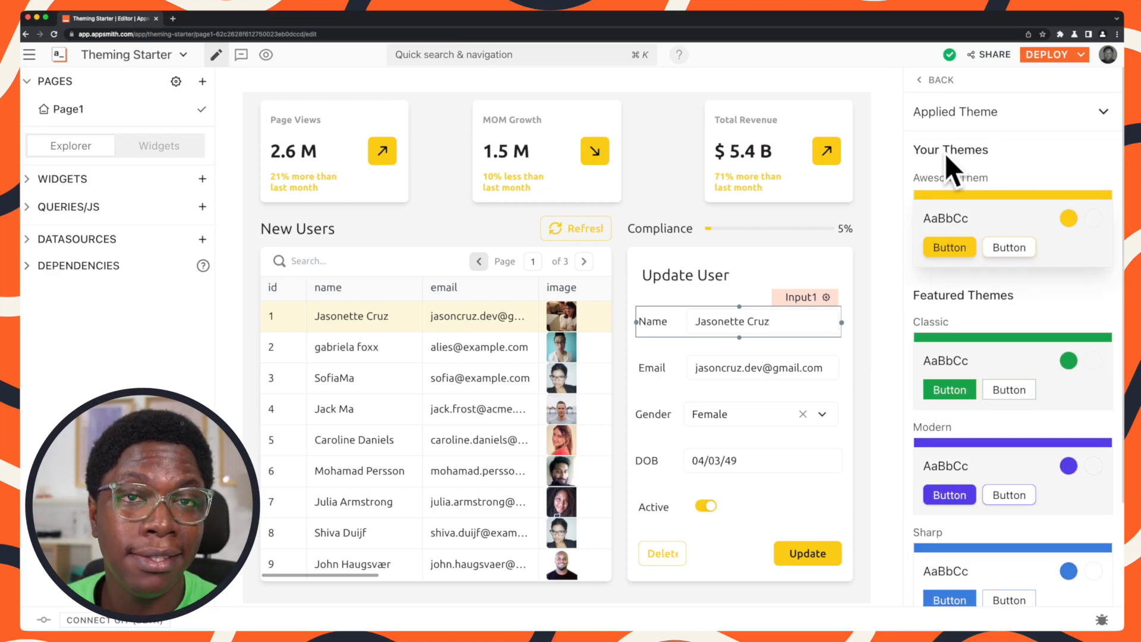
mouse_move(971, 187)
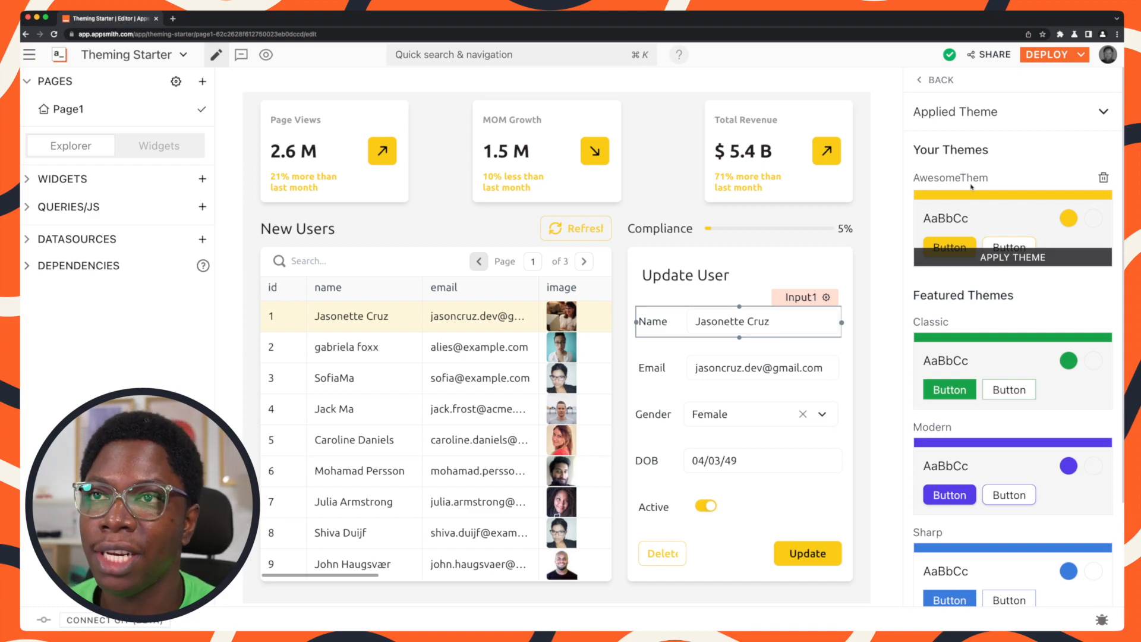
- Change the theme's primary colour to light blue #60a5fa
left_click(1012, 257)
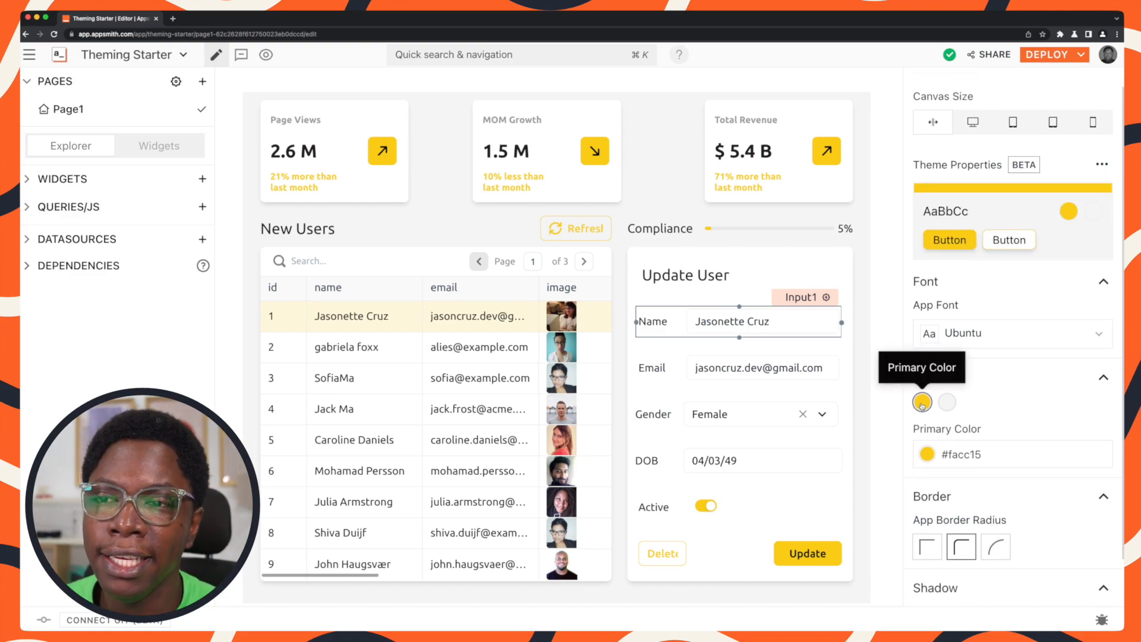
left_click(926, 402)
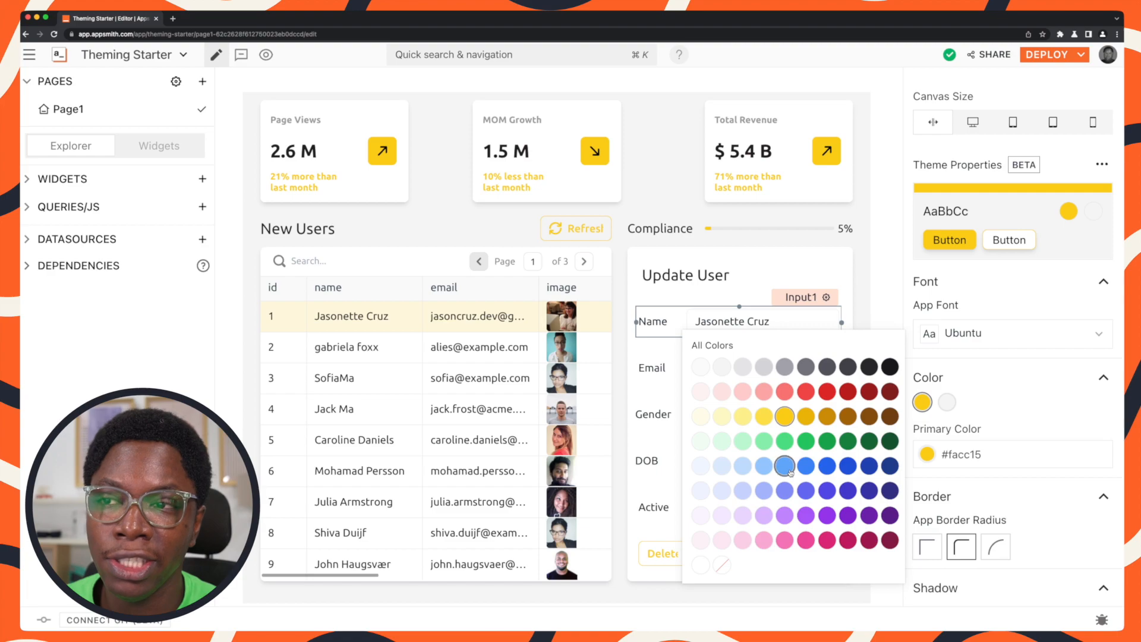
left_click(784, 465)
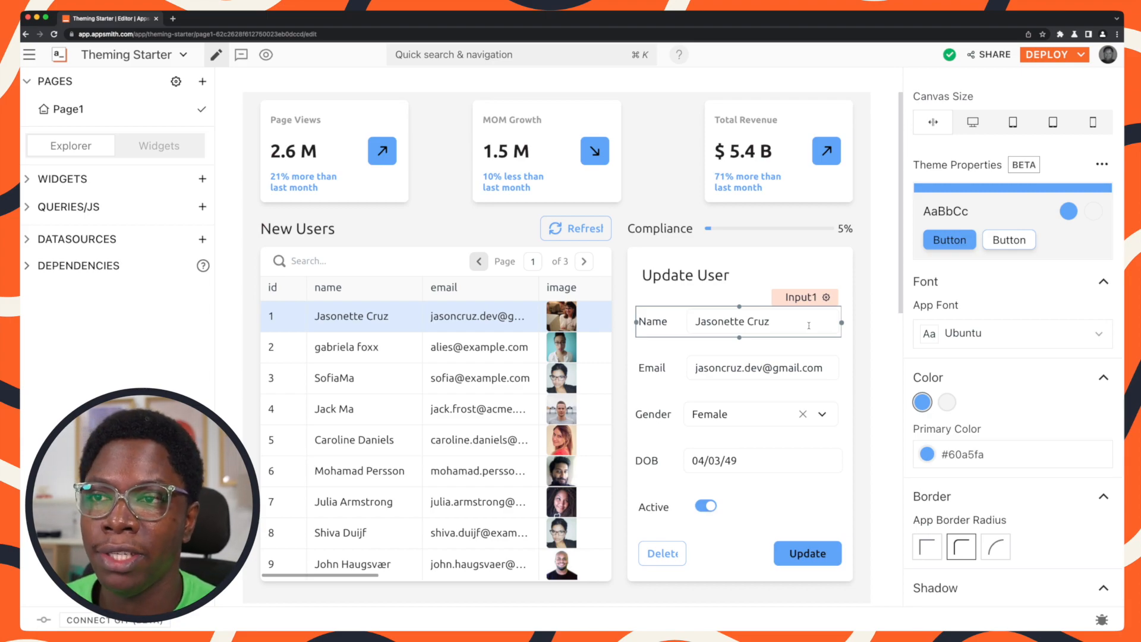
- Give the form's Delete button its own red colour #ef4444
left_click(661, 547)
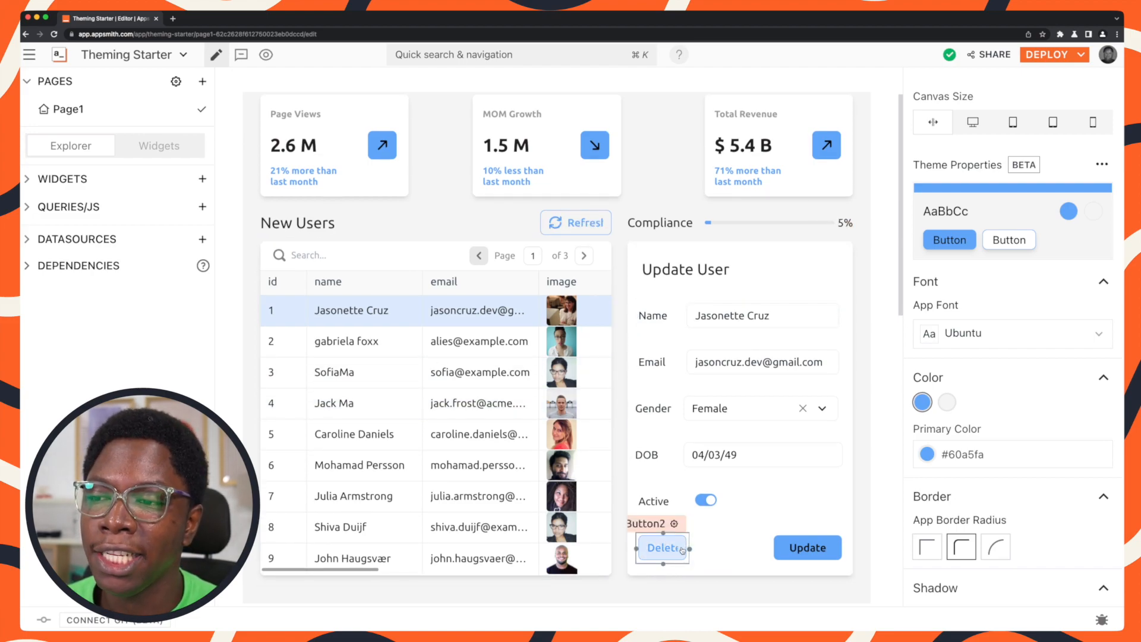
left_click(663, 547)
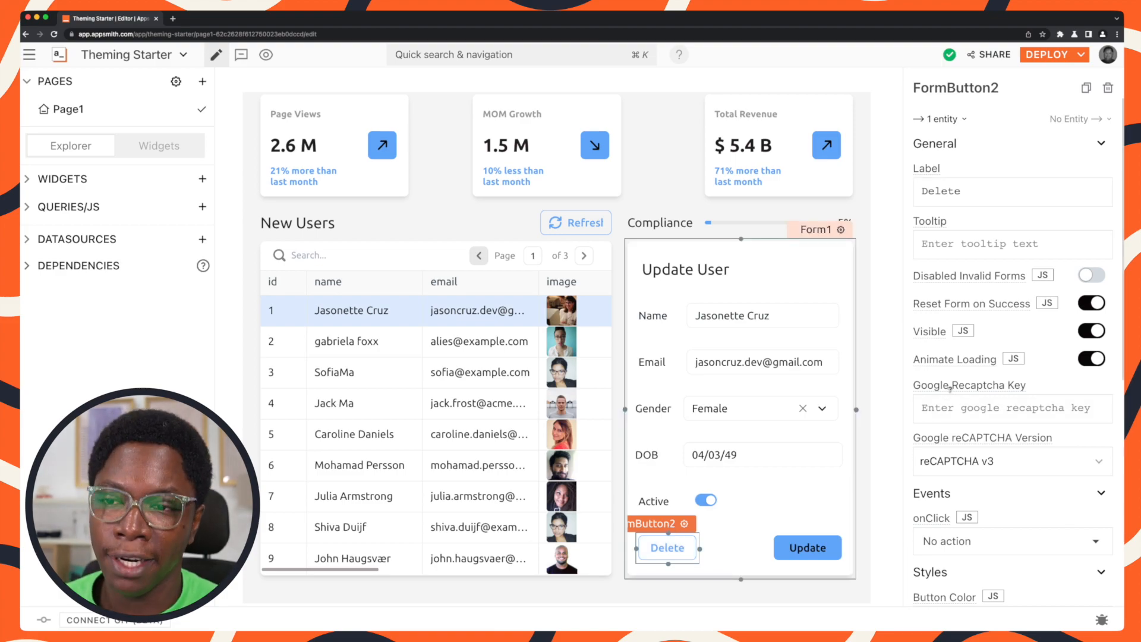
scroll("down", 3)
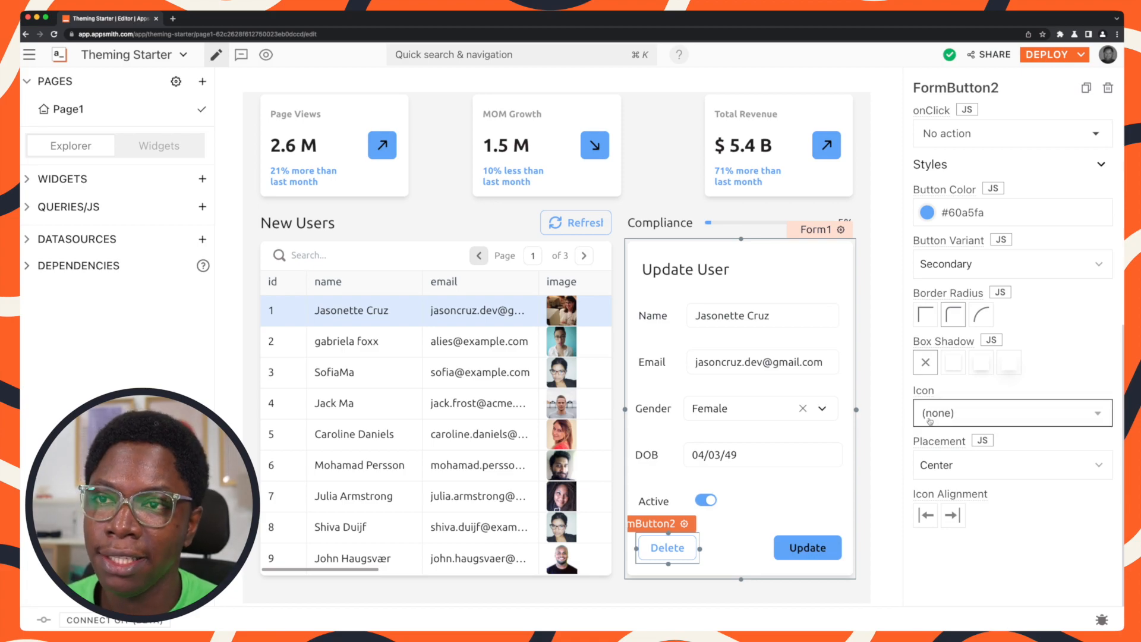
left_click(926, 211)
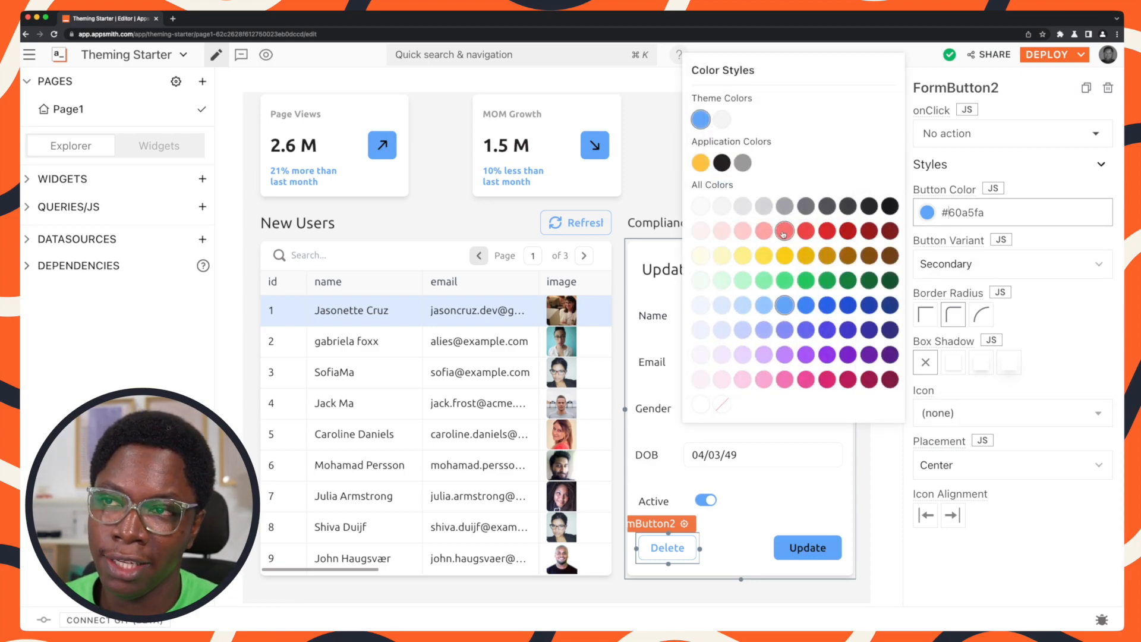
left_click(783, 231)
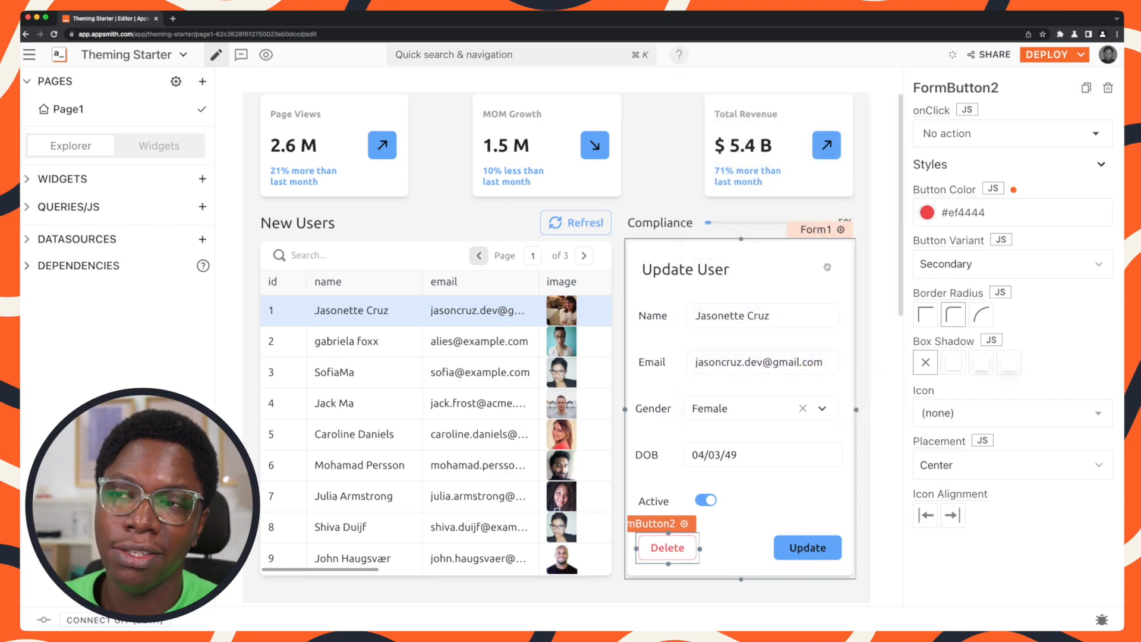
scroll("down", 3)
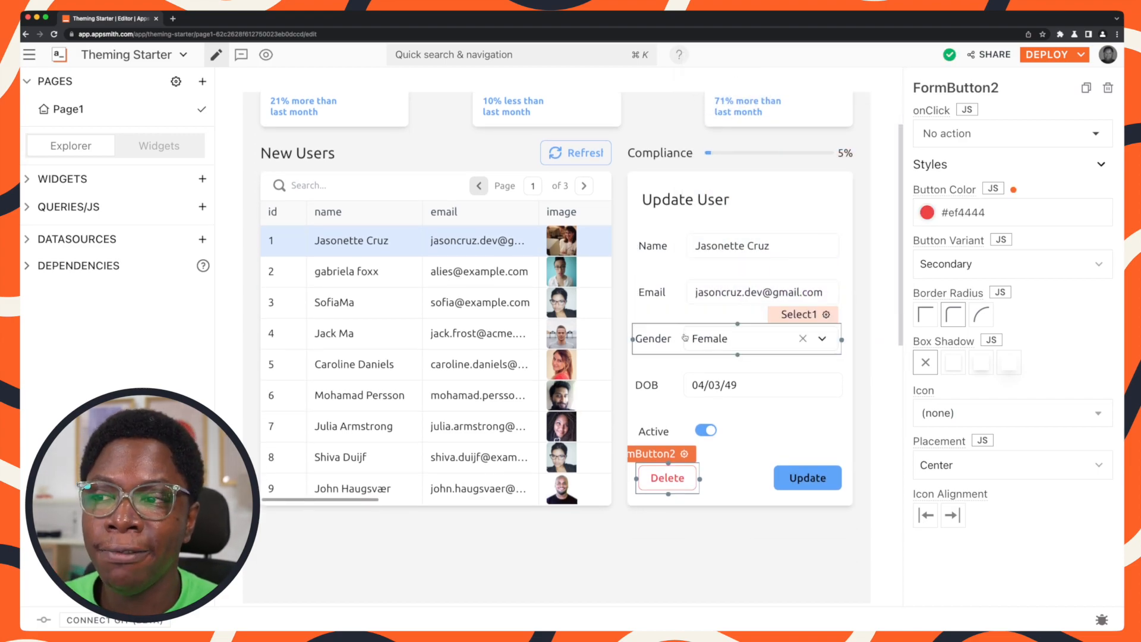
- Reset the Delete button colour to the theme value, then set it to lighter red #f87171
left_click(737, 384)
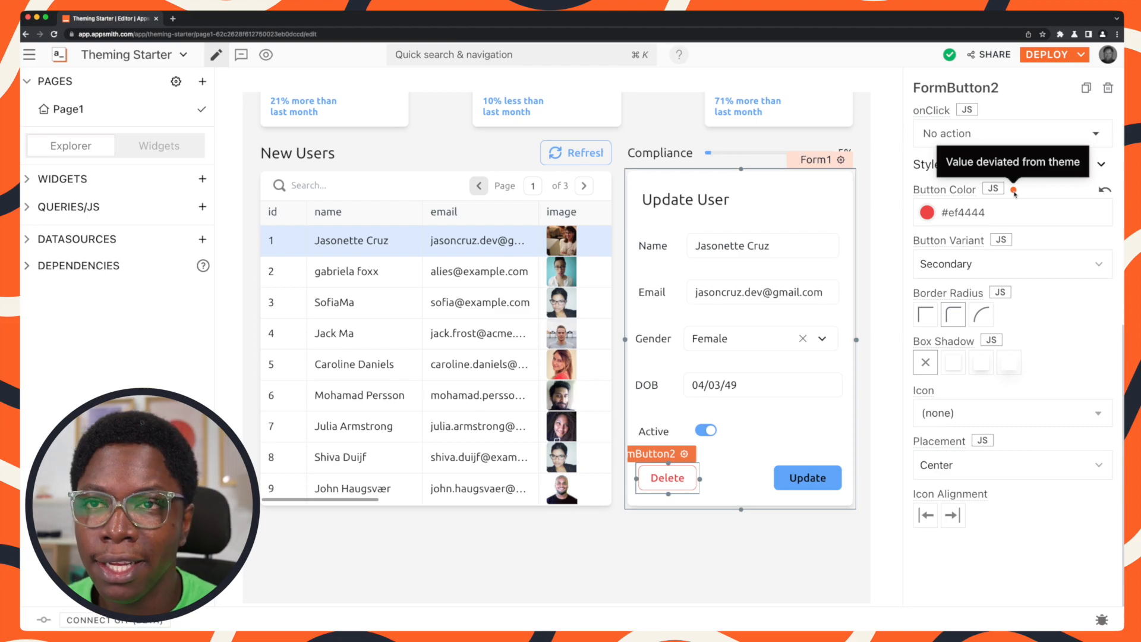
mouse_move(1104, 192)
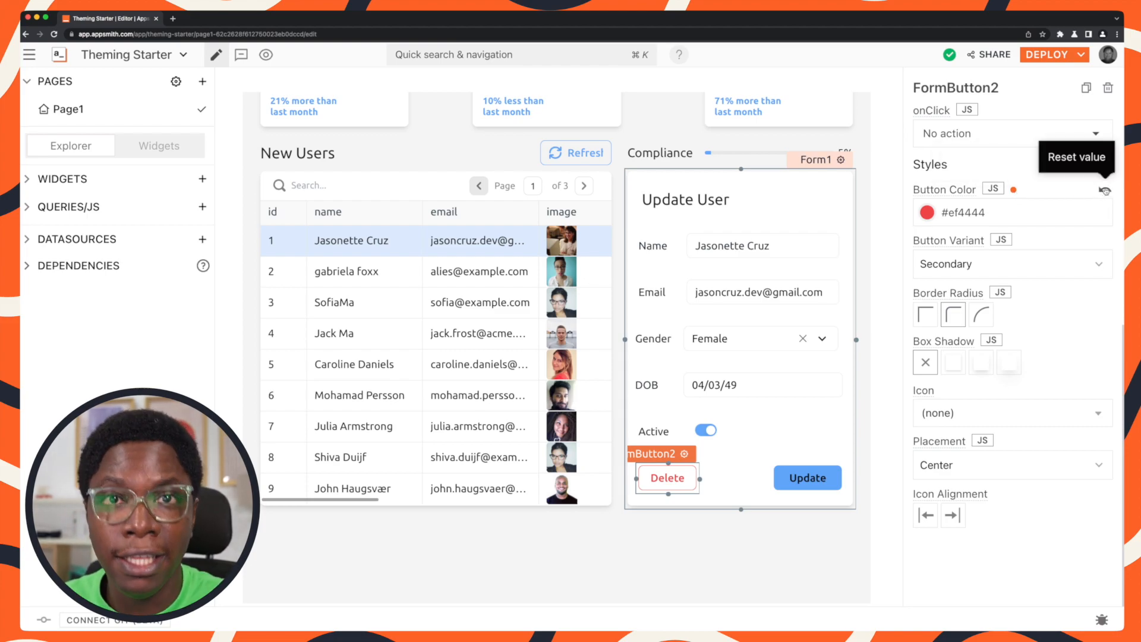
left_click(1104, 190)
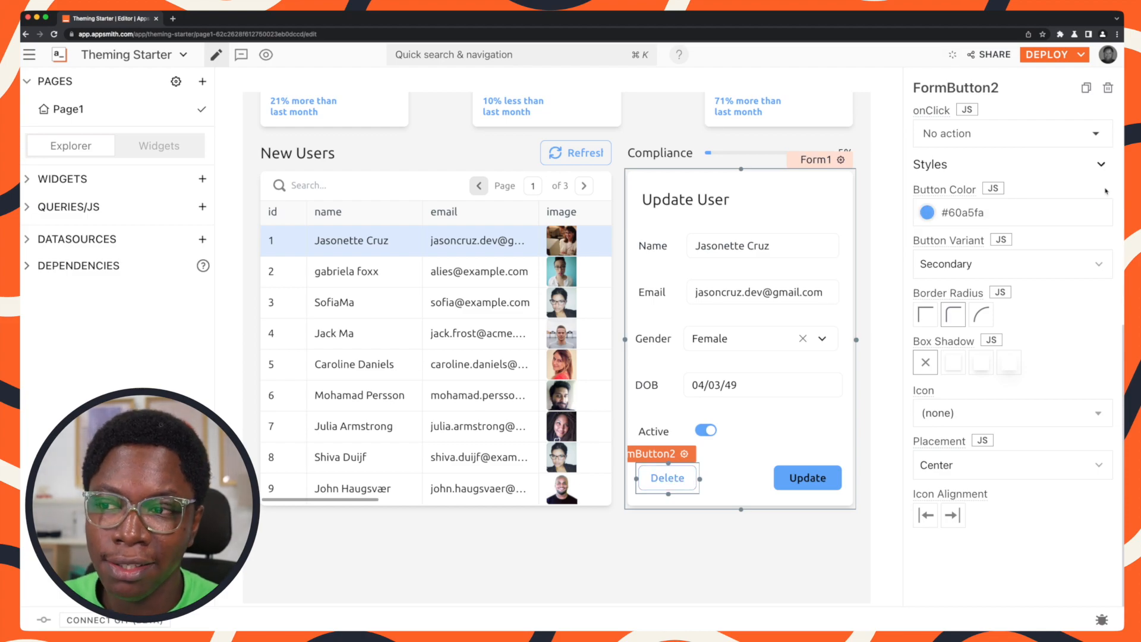
left_click(735, 385)
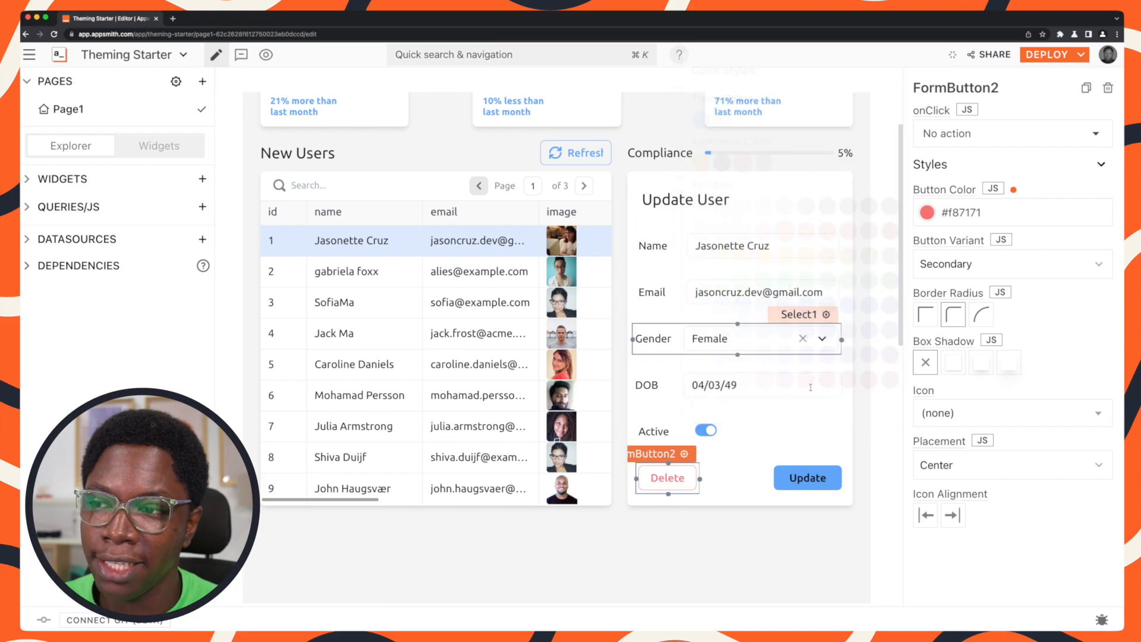
- Select the Refresh button on the dashboard to review its settings
scroll("up", 3)
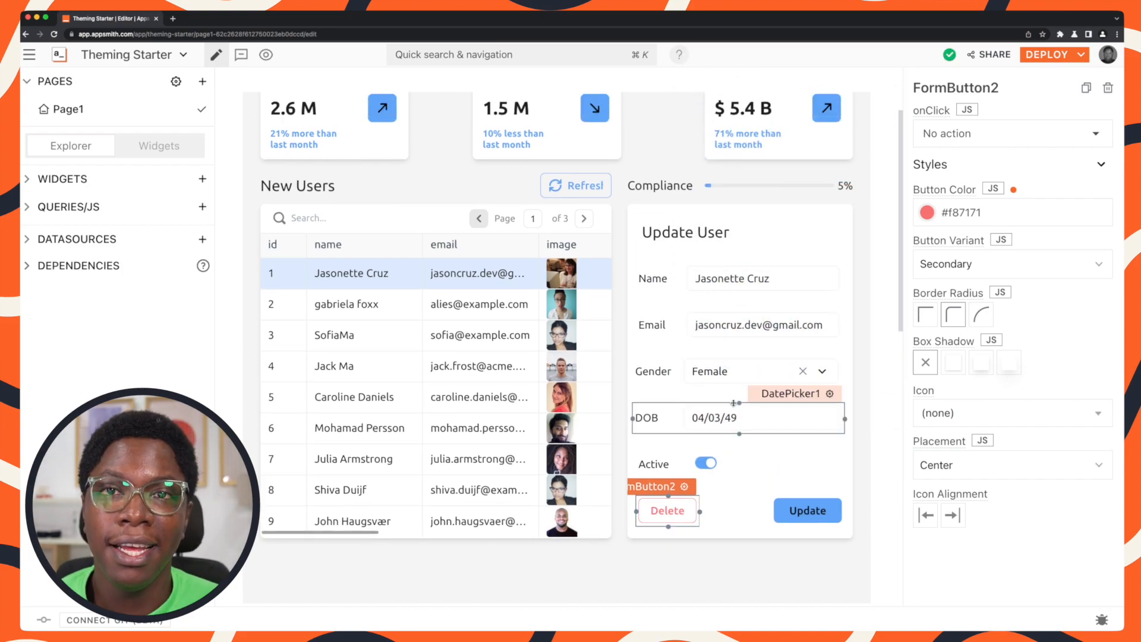
scroll("up", 3)
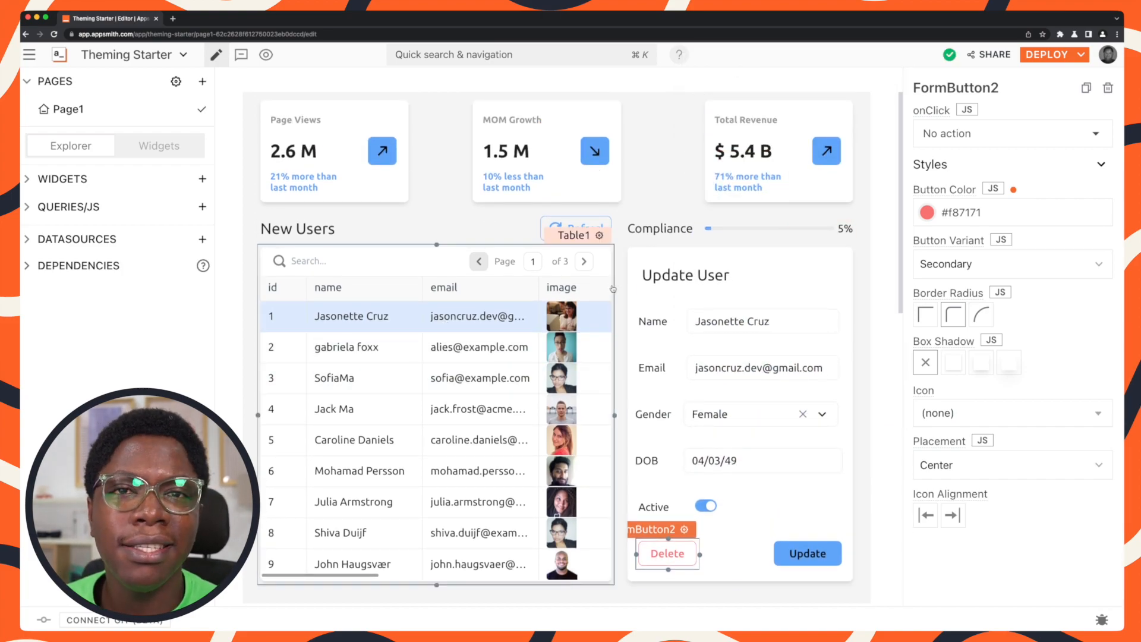
left_click(575, 229)
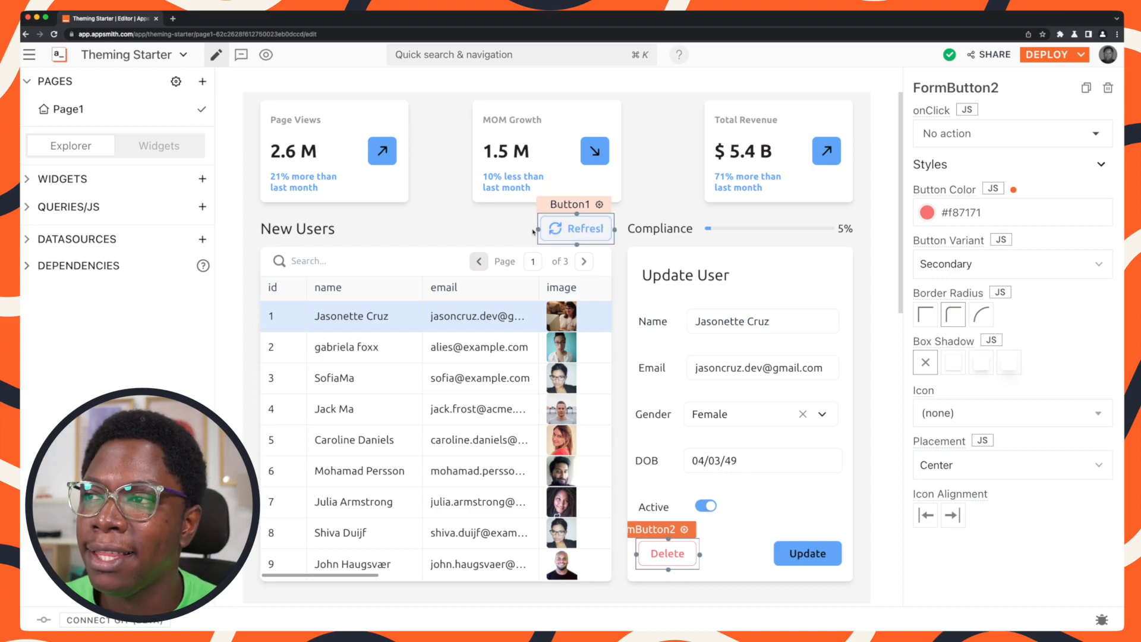
left_click(575, 228)
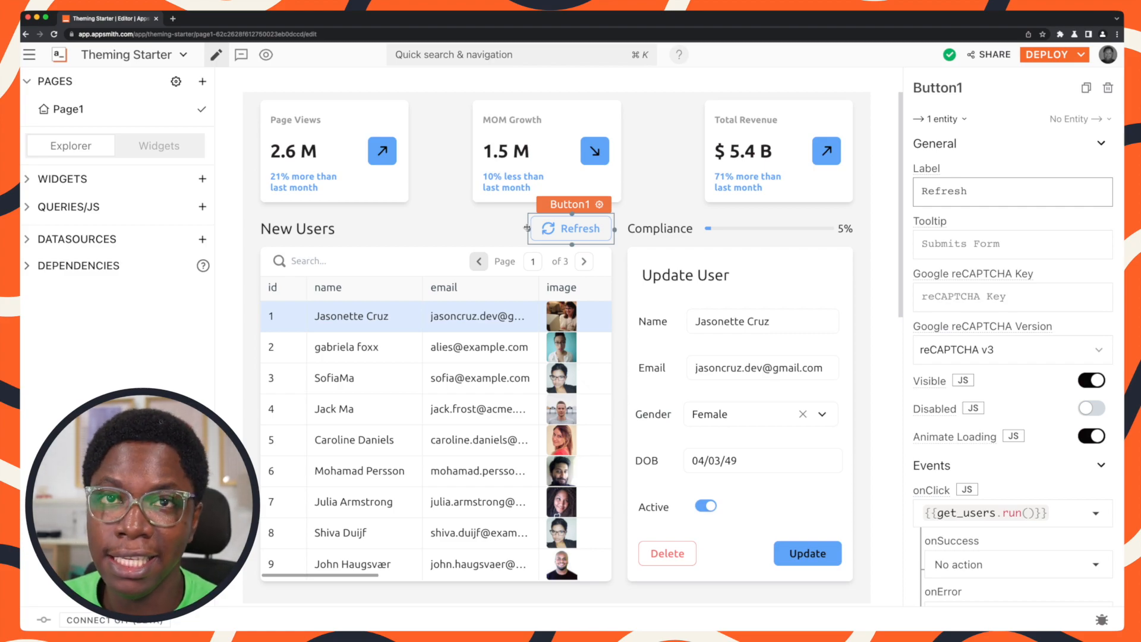
- Return to the Applications list from the Theming Starter editor
left_click(333, 150)
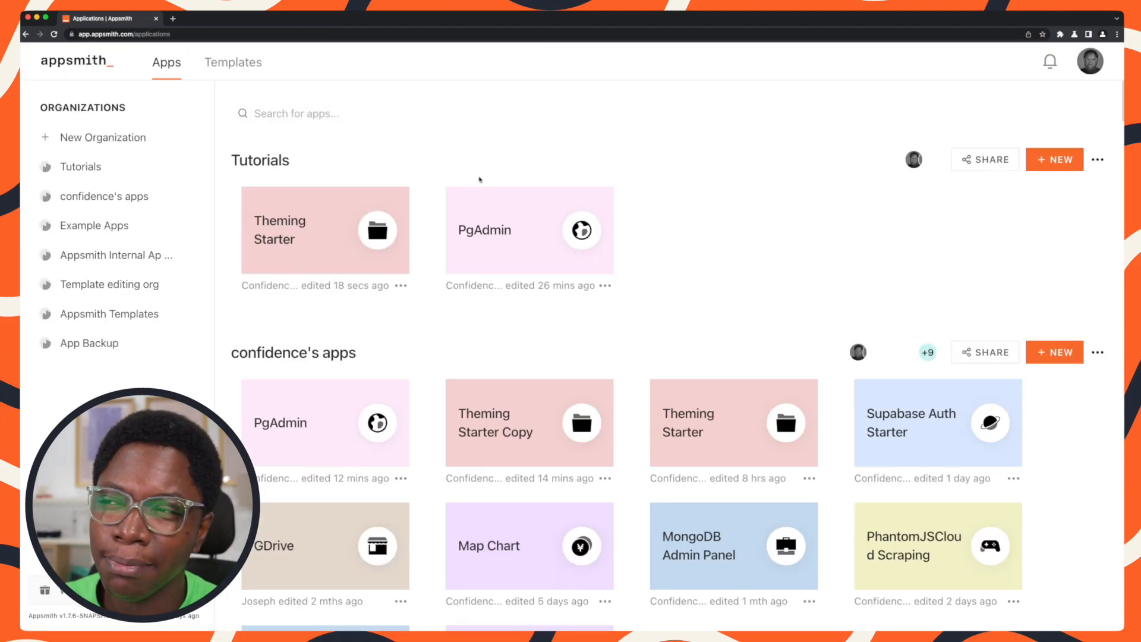
mouse_move(529, 230)
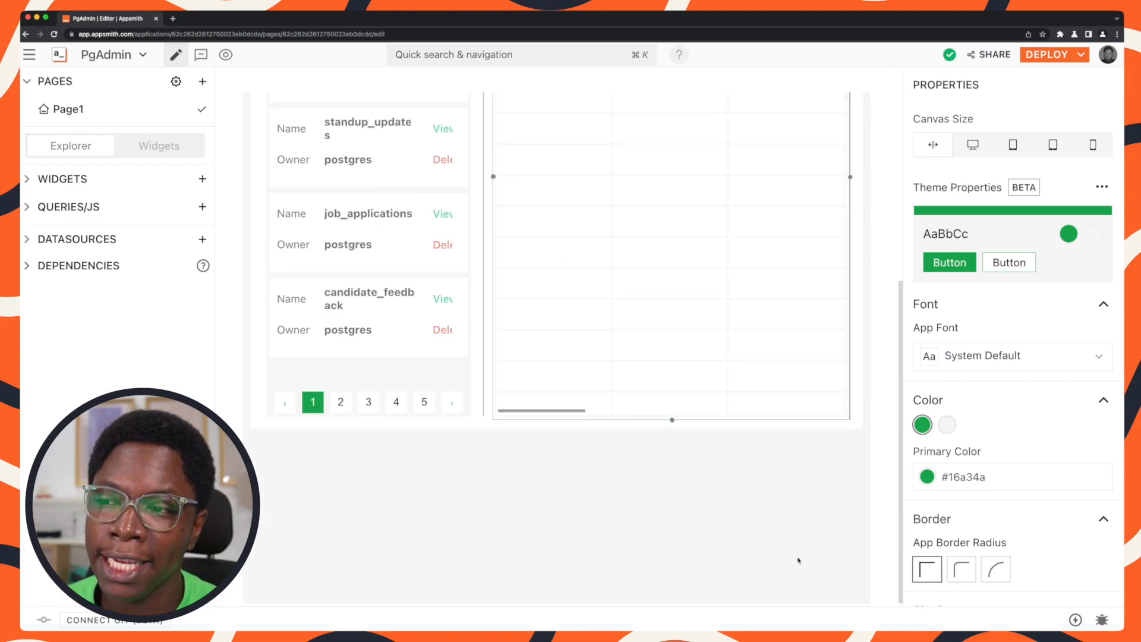
- Select the products table in the list and load its rows
scroll("up", 3)
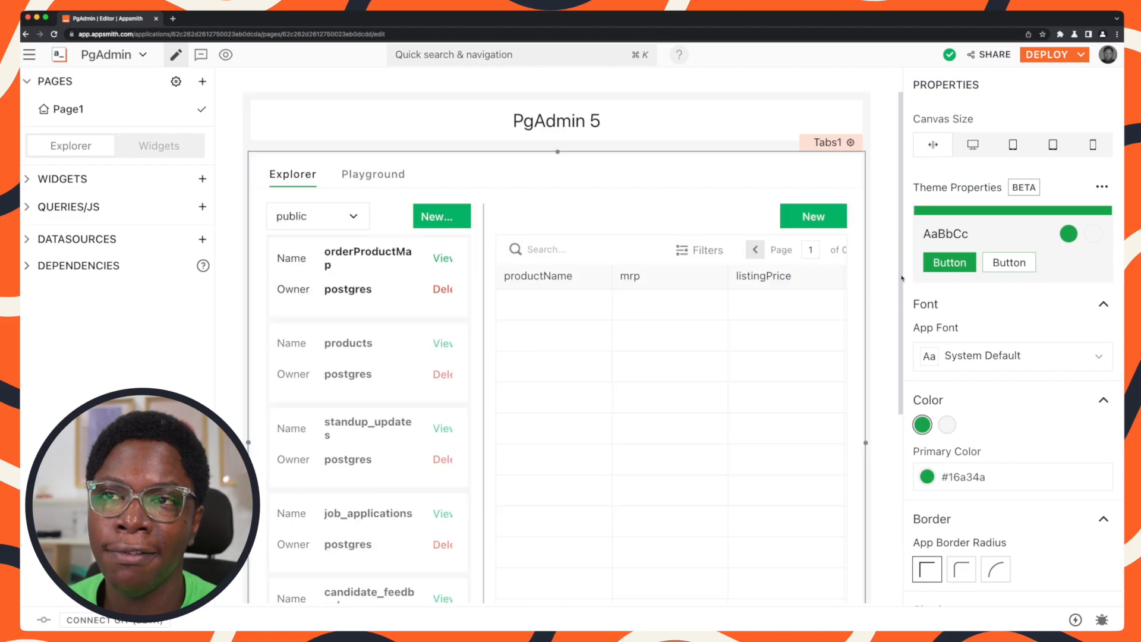
left_click(669, 364)
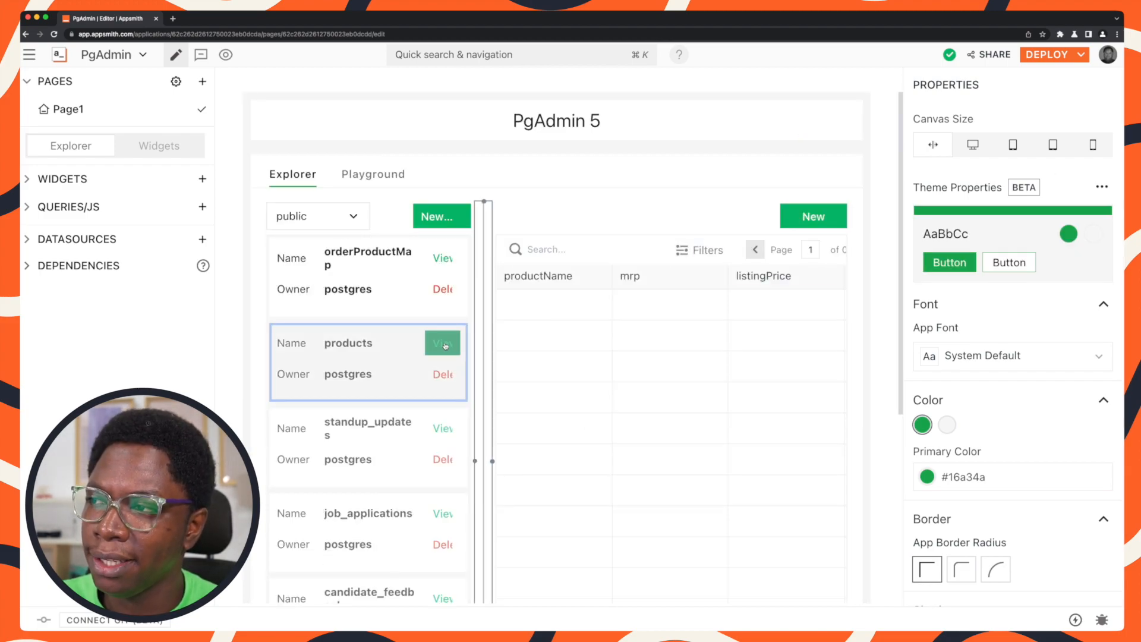
left_click(441, 343)
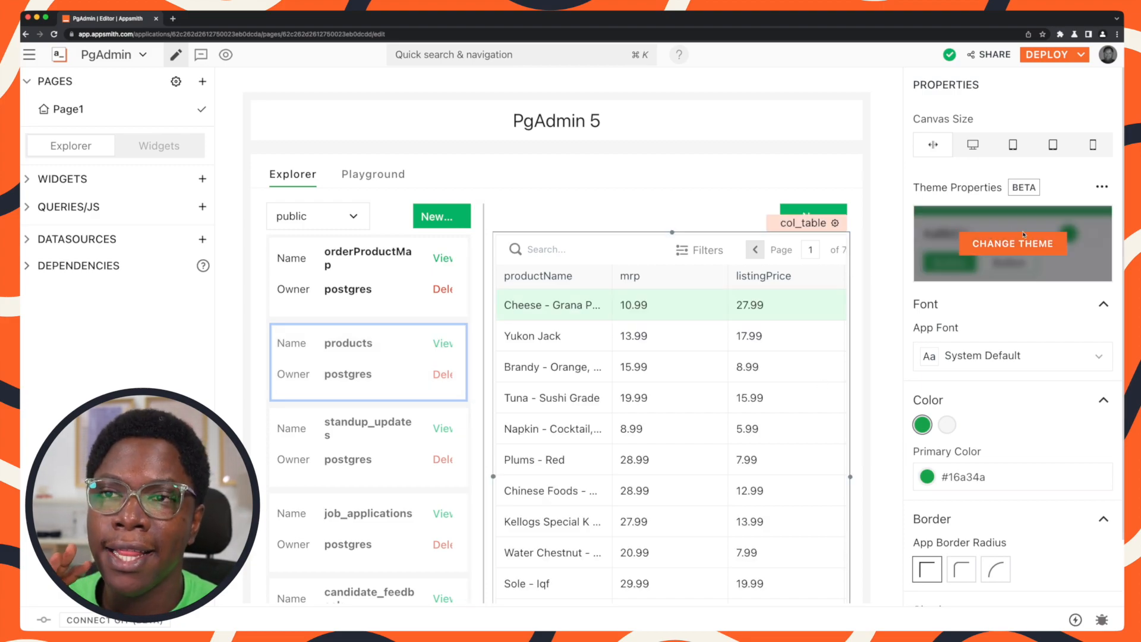
- Apply the pink Rounded theme from the featured themes gallery
left_click(1011, 242)
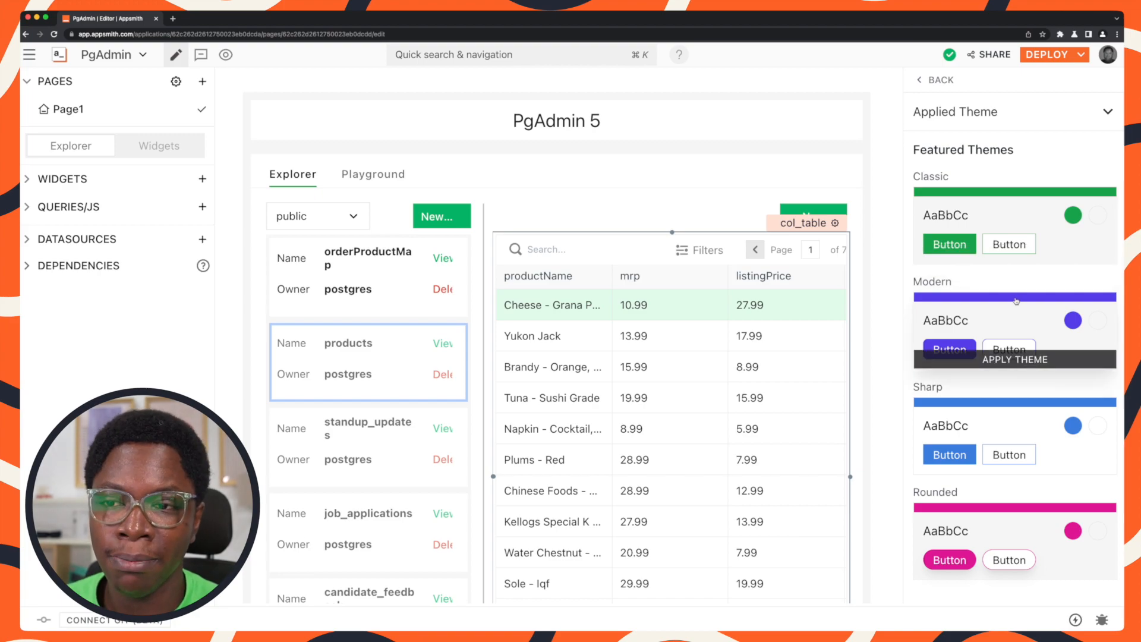
mouse_move(1014, 517)
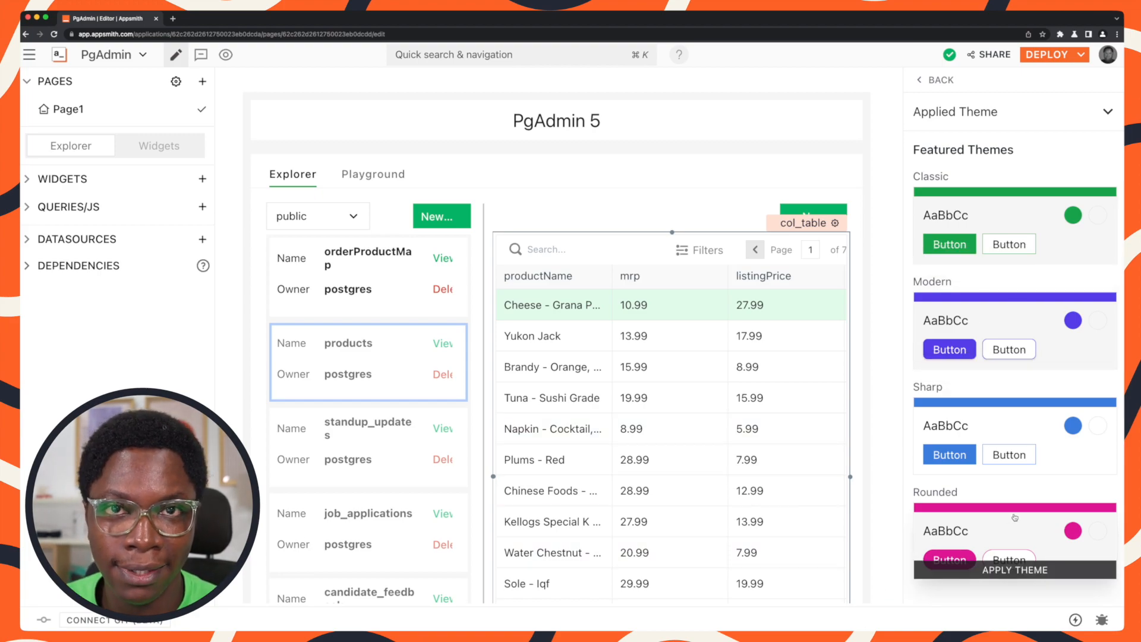
left_click(1014, 570)
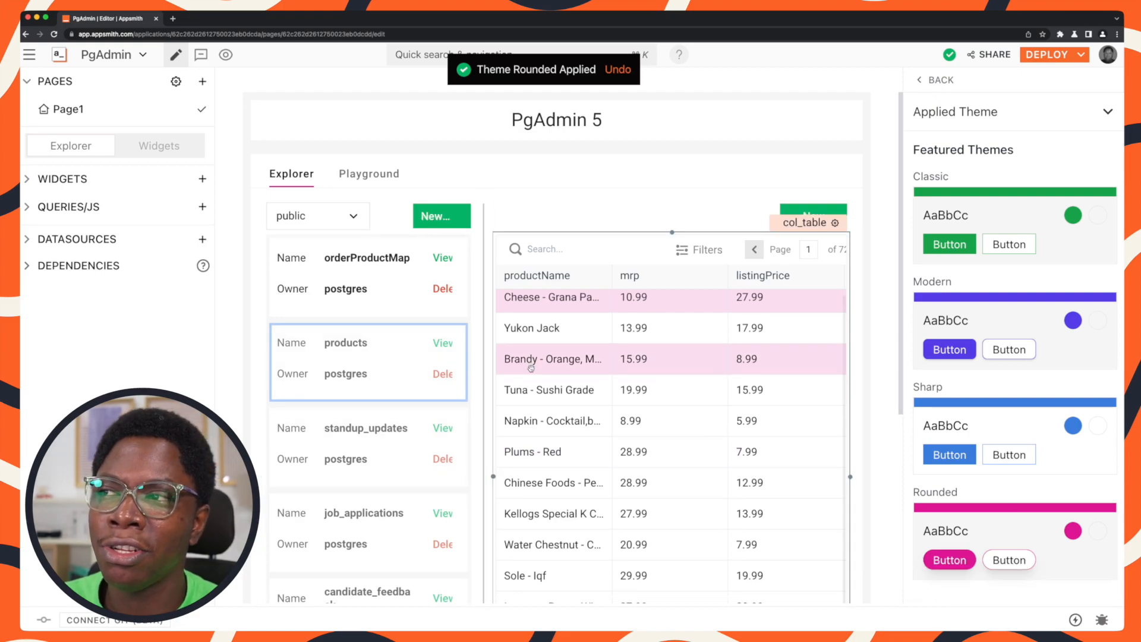
scroll("down", 3)
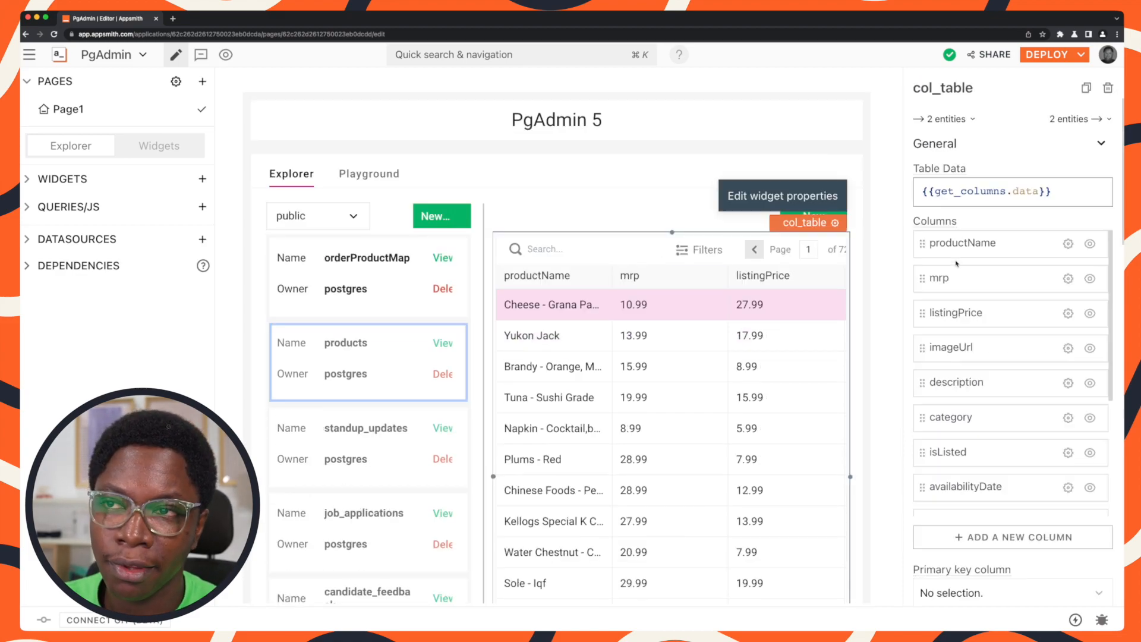
- Reset col_table's Border Radius and Box Shadow to the Rounded theme defaults
scroll("down", 3)
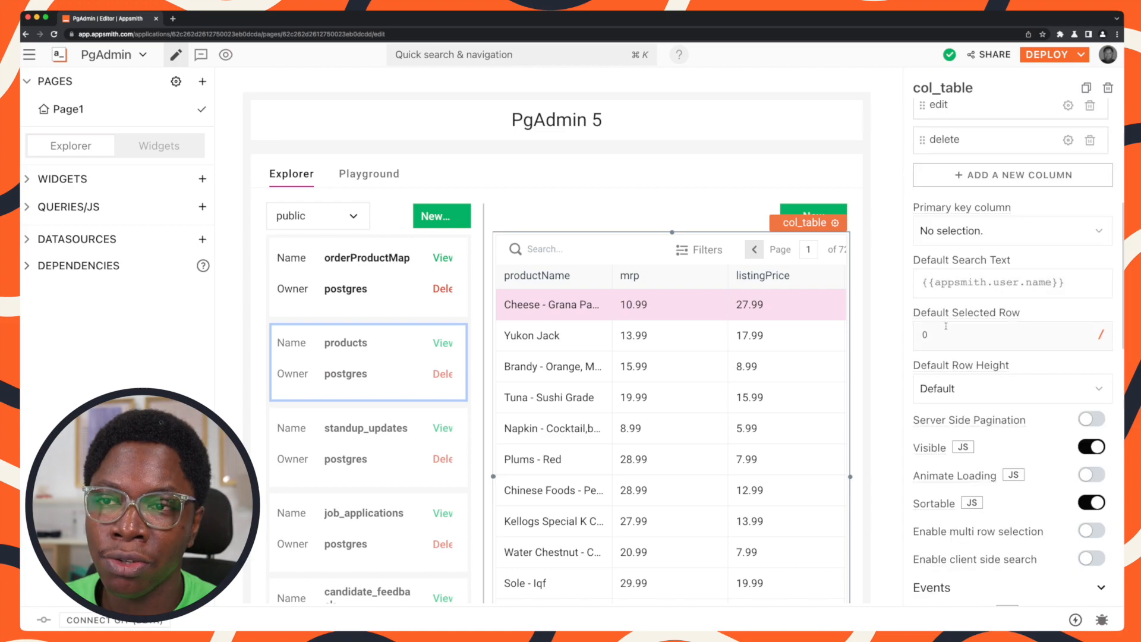
scroll("down", 3)
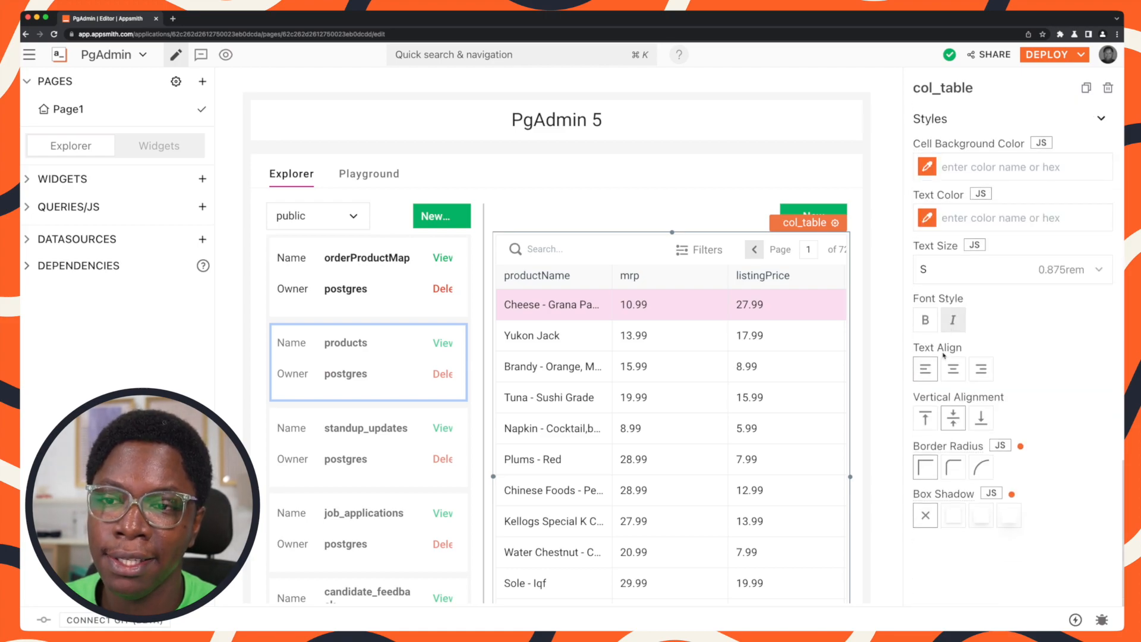
mouse_move(949, 445)
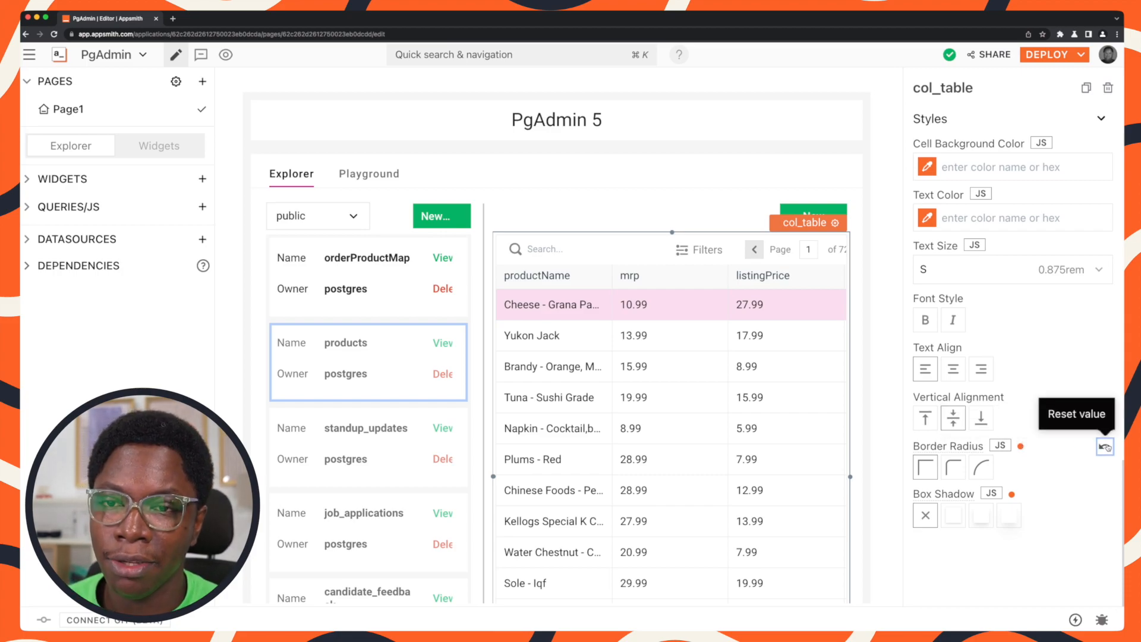
left_click(981, 467)
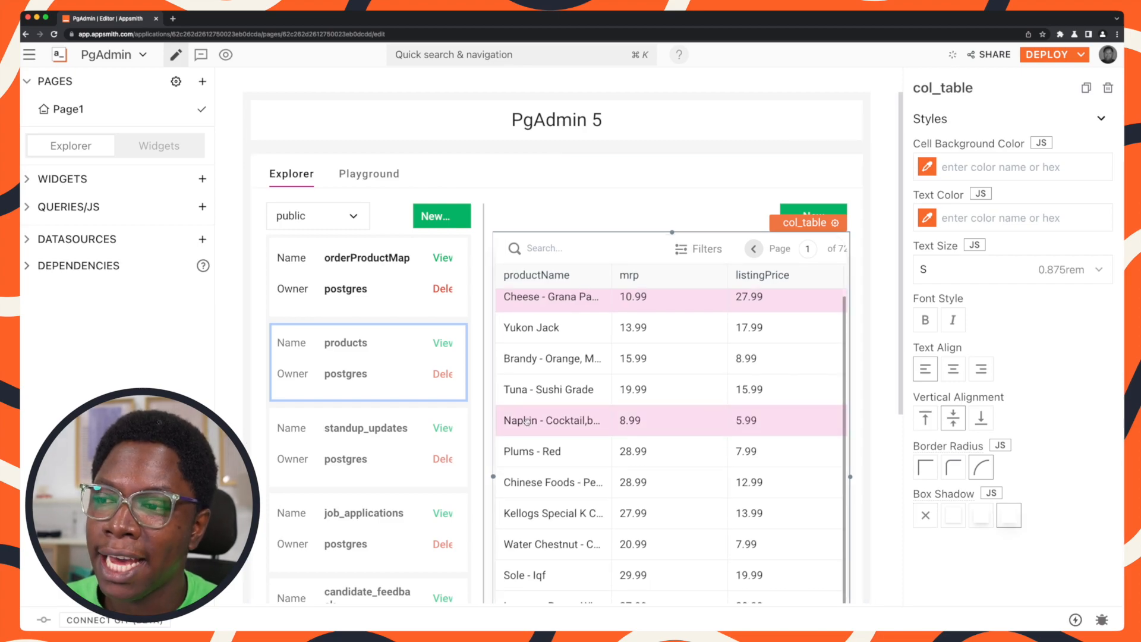
scroll("down", 3)
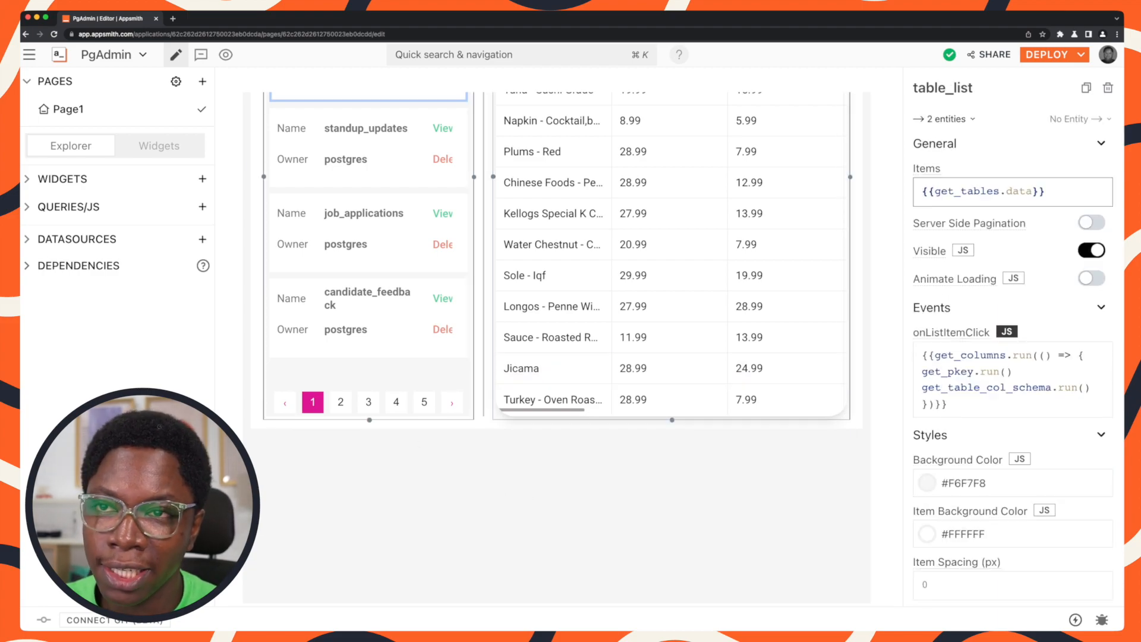
- Reset Tabs1's Border Radius and Box Shadow to the theme values
scroll("down", 3)
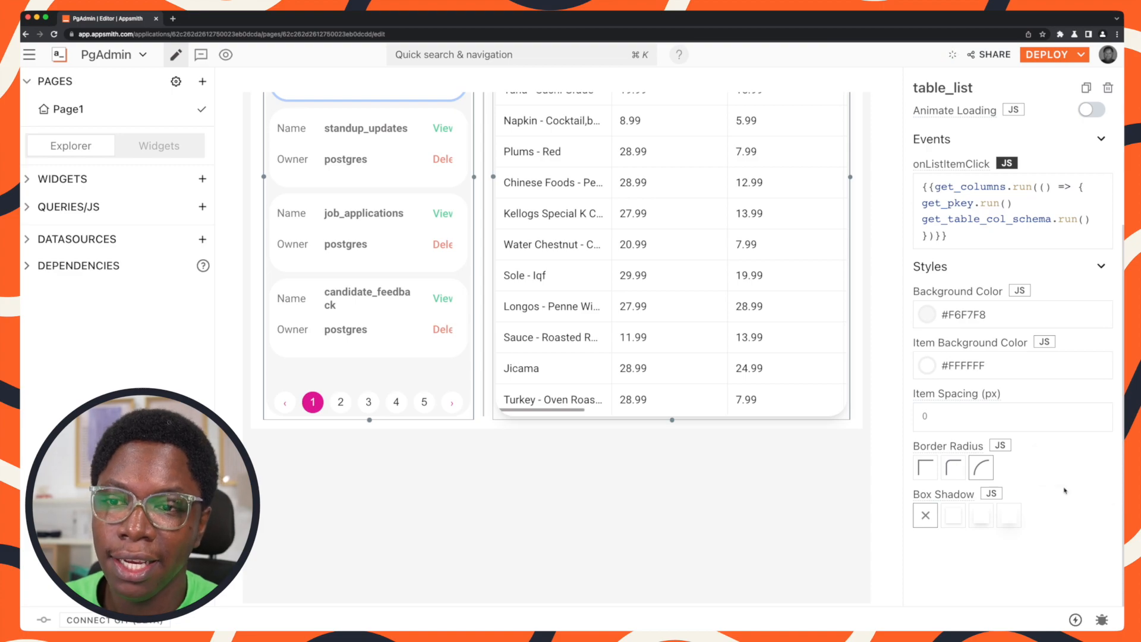
scroll("up", 3)
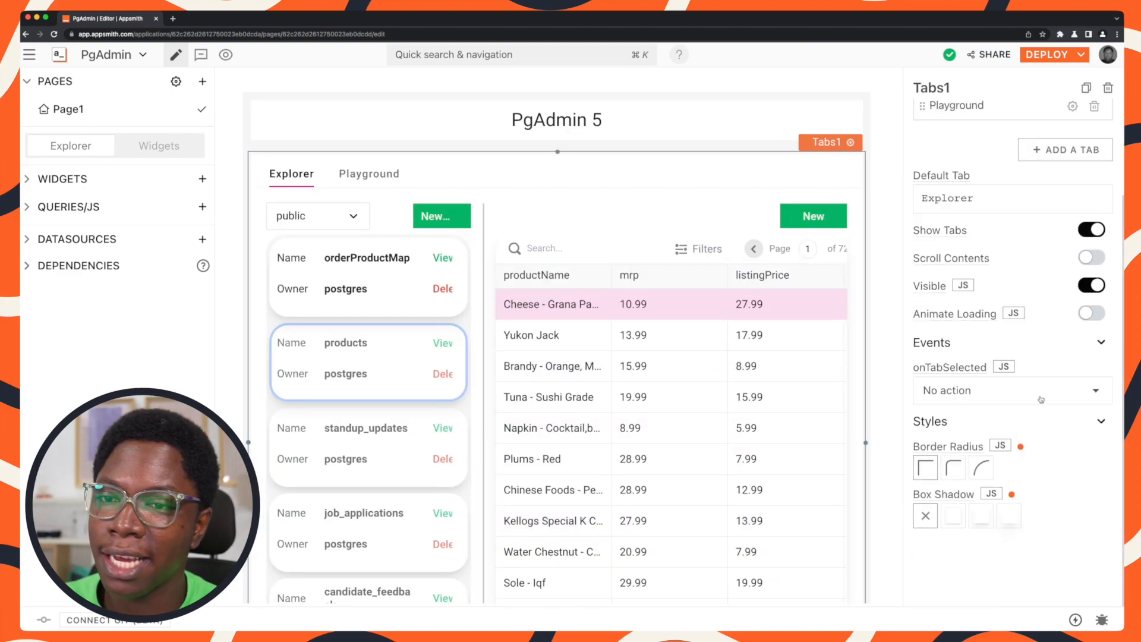
left_click(980, 467)
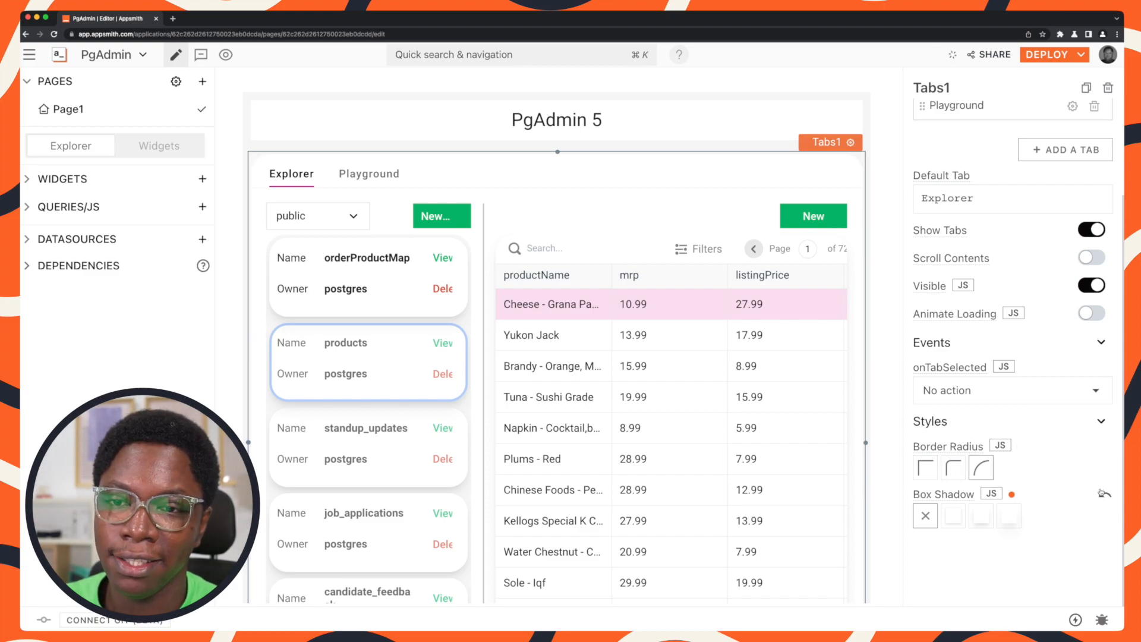
left_click(557, 119)
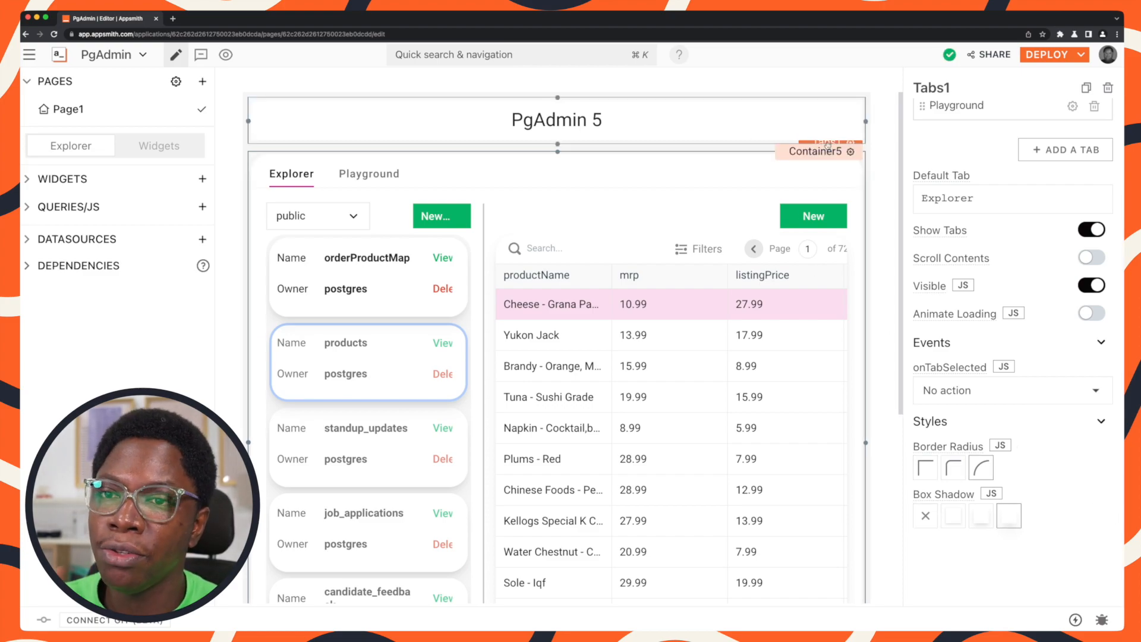
- Select the PgAdmin 5 header Container5 and check its theme-bound border radius
left_click(818, 151)
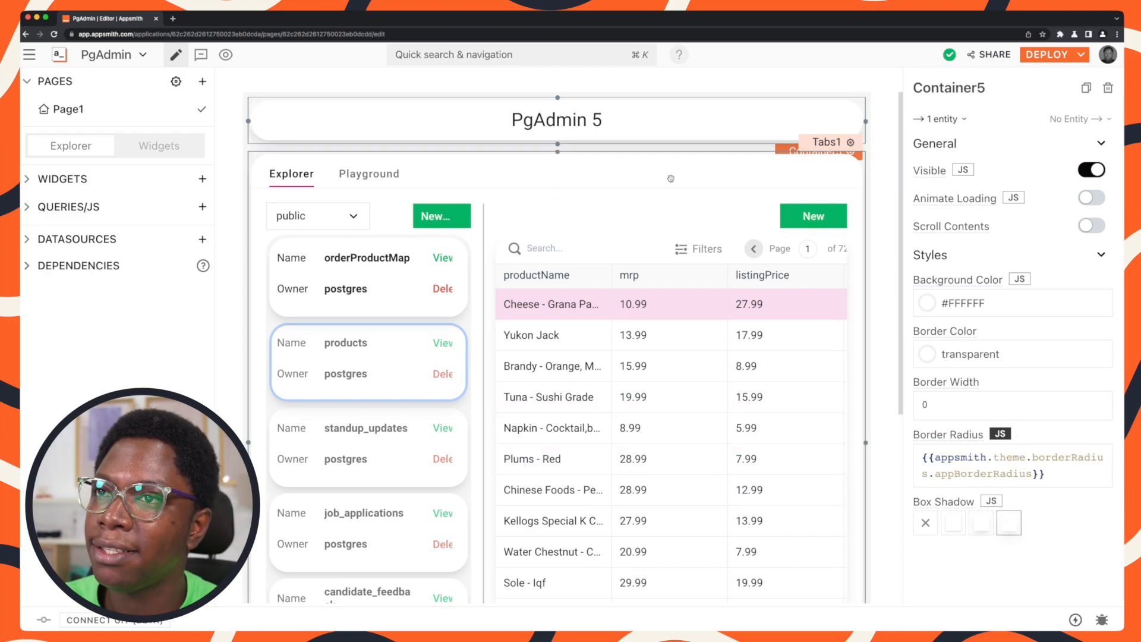
left_click(553, 365)
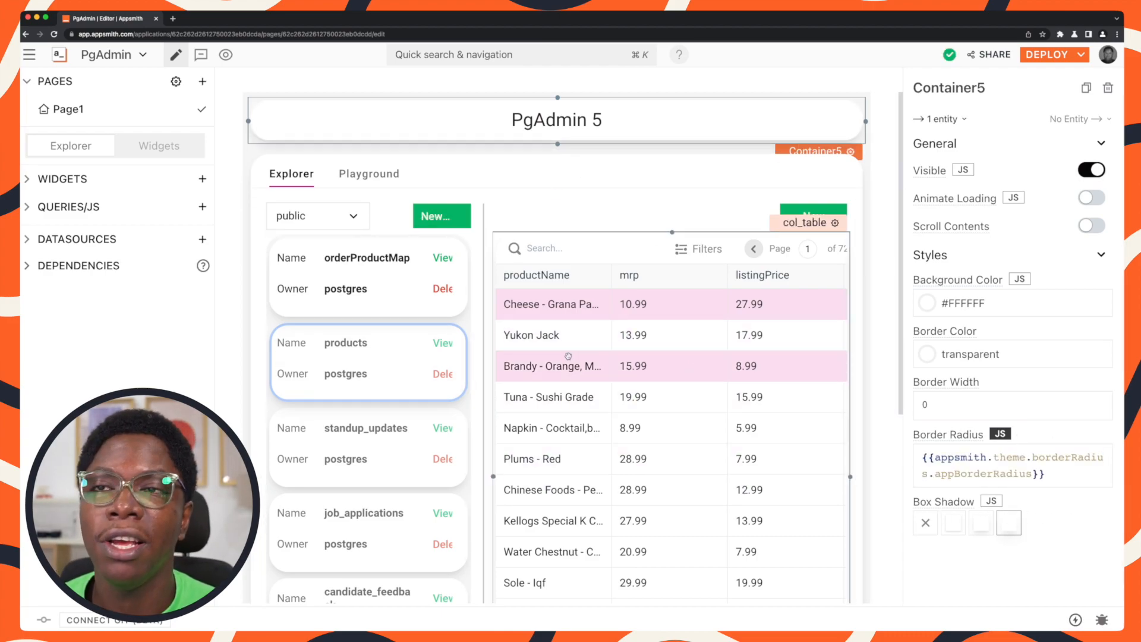
mouse_move(554, 366)
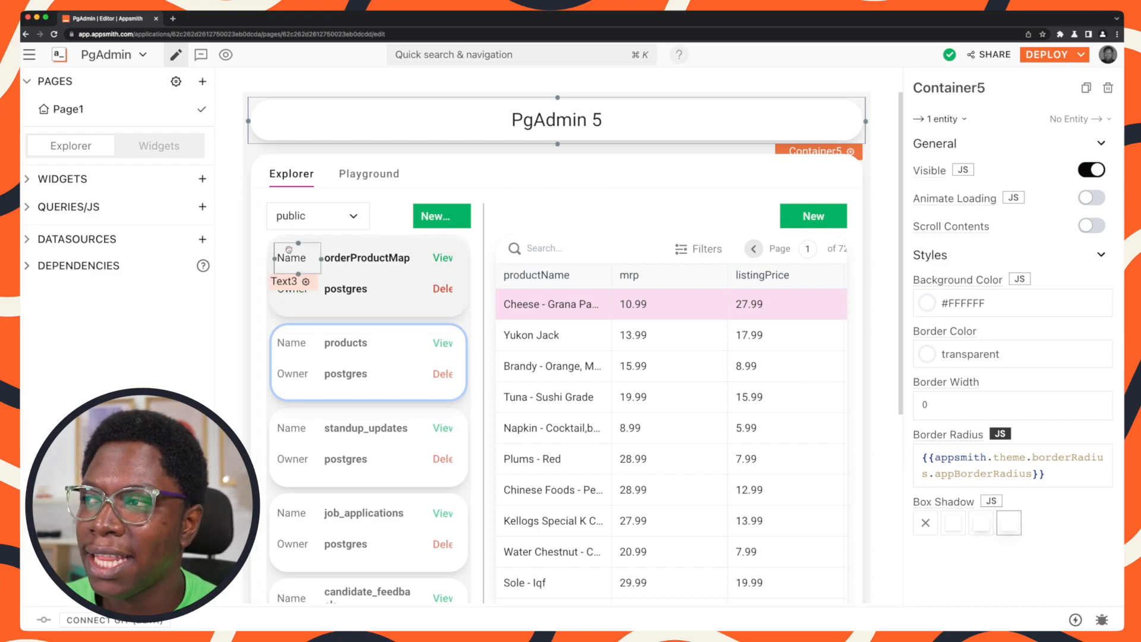
left_click(318, 215)
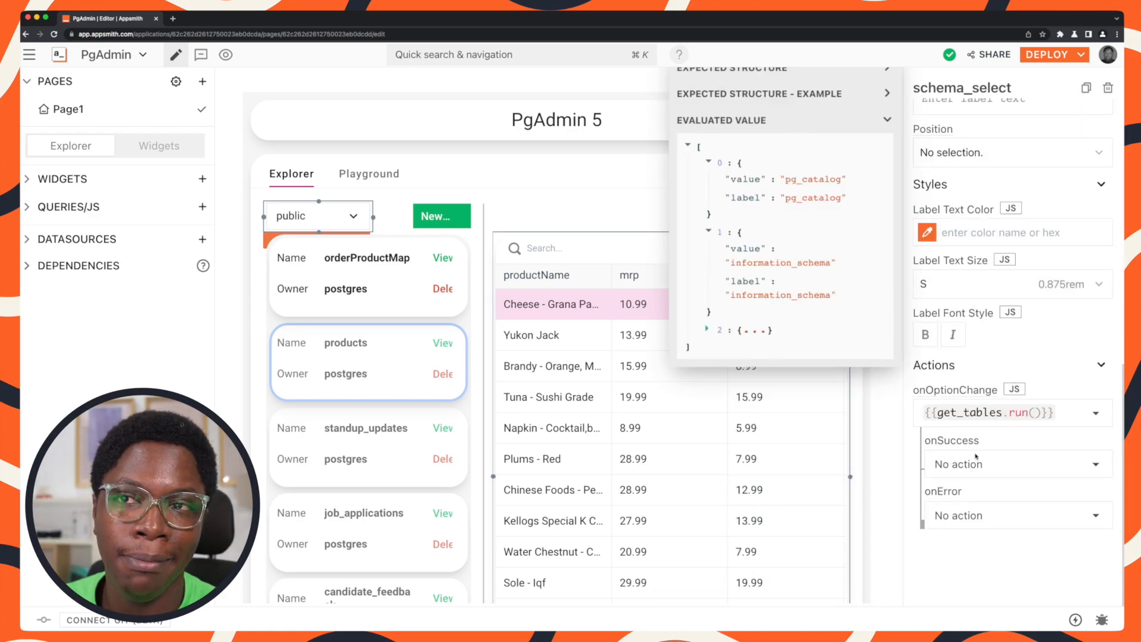
scroll("up", 3)
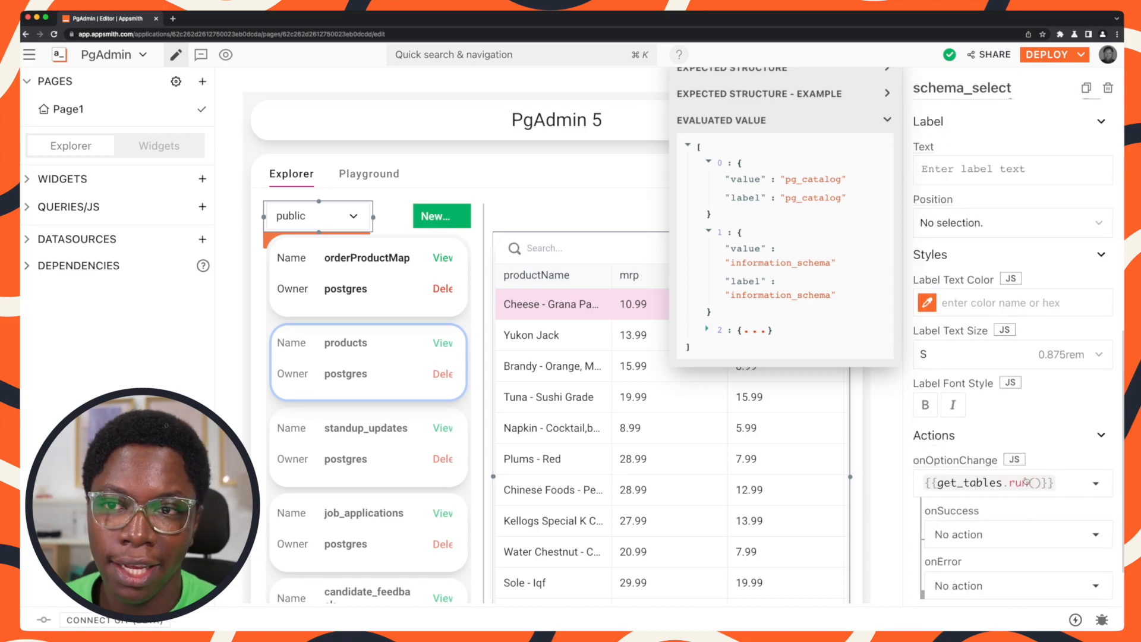